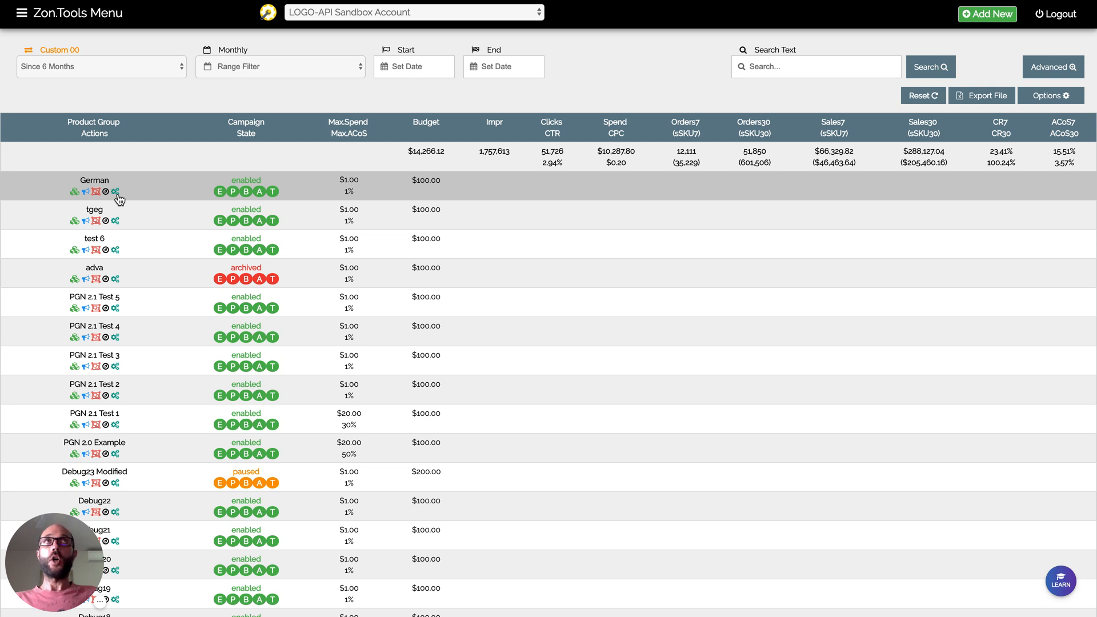
# Briefly view the German group's PAT campaign repair tool, then close its settings.
pyautogui.click(115, 192)
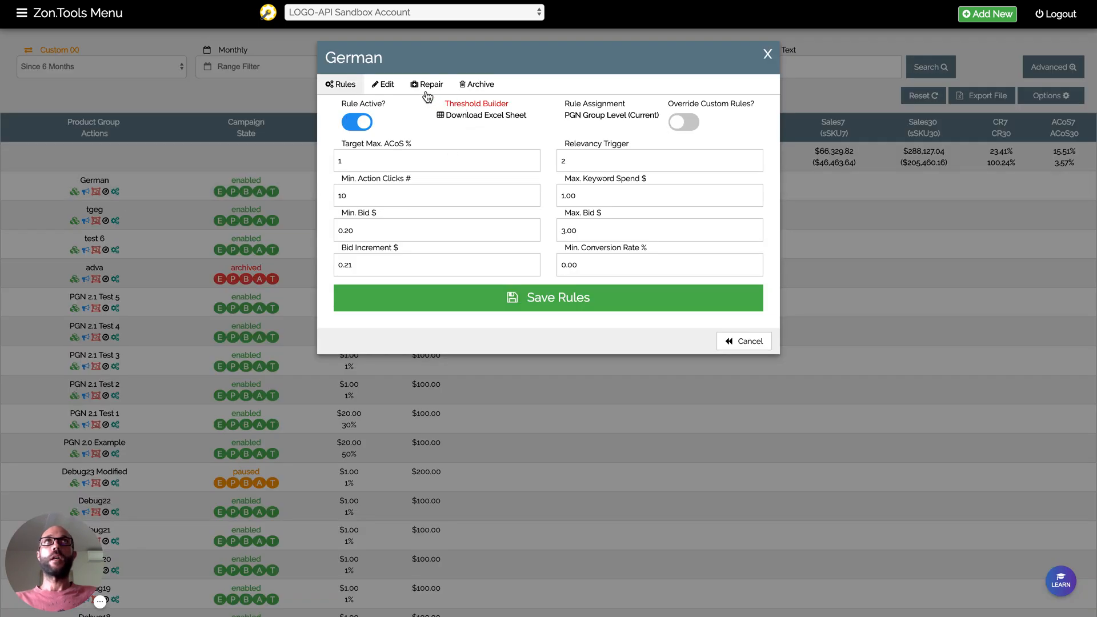
pyautogui.click(426, 84)
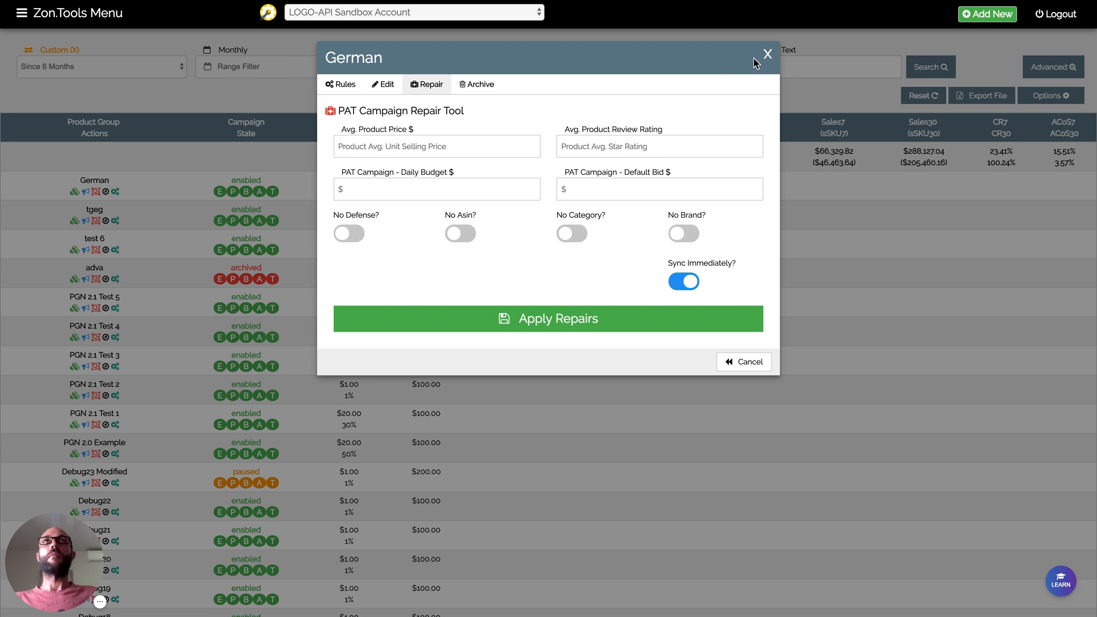
pyautogui.click(768, 54)
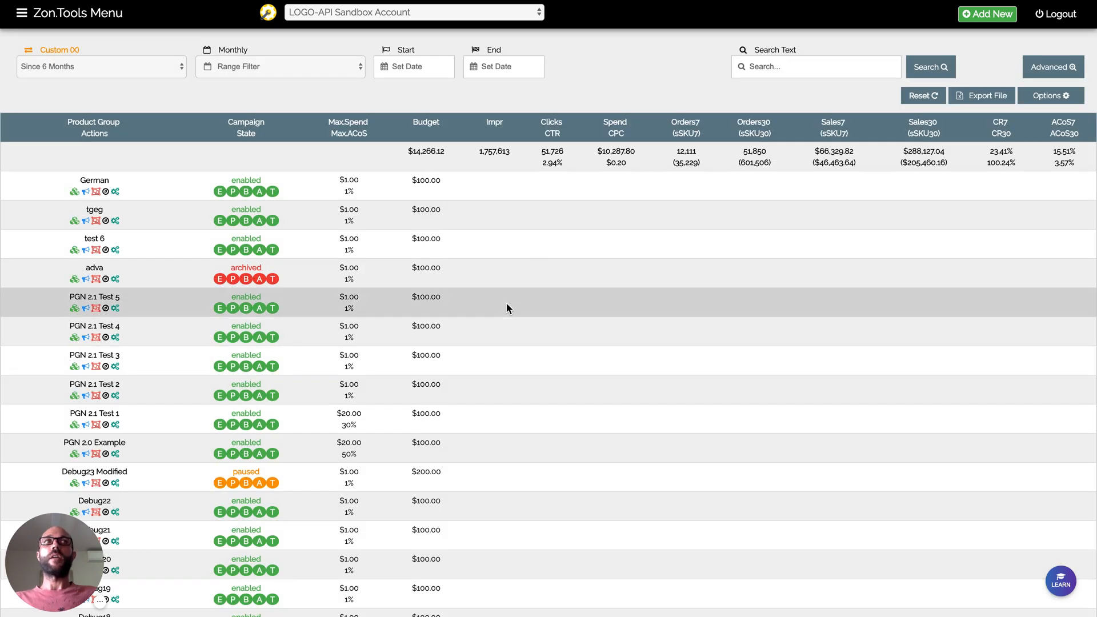
# Scroll the product group list down until group 123 is visible.
pyautogui.scroll(-3)
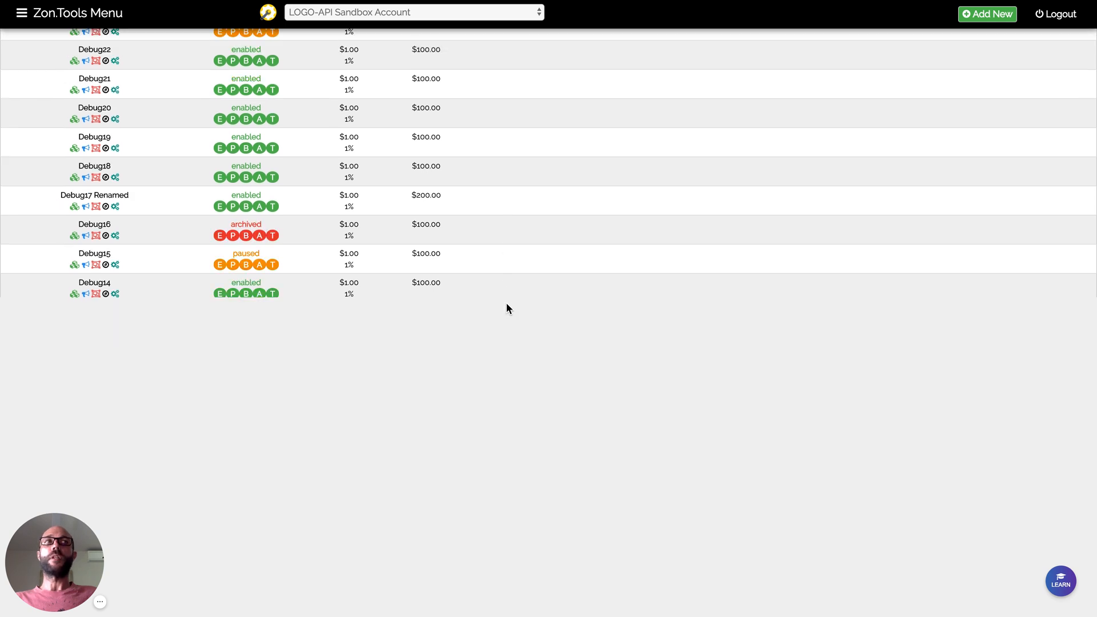
pyautogui.scroll(-3)
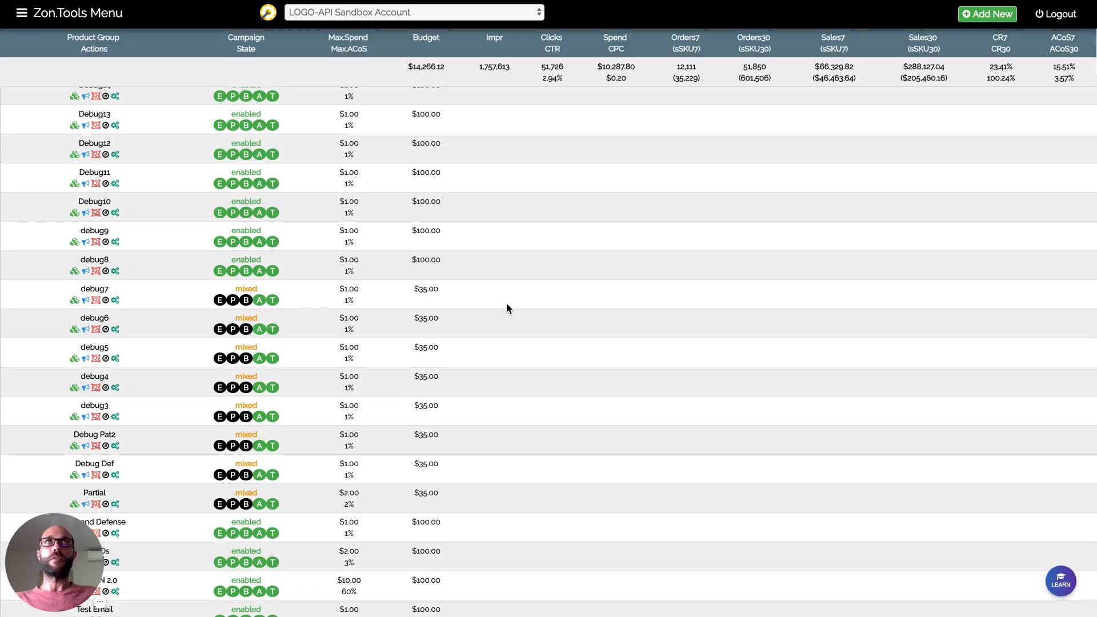
pyautogui.scroll(-3)
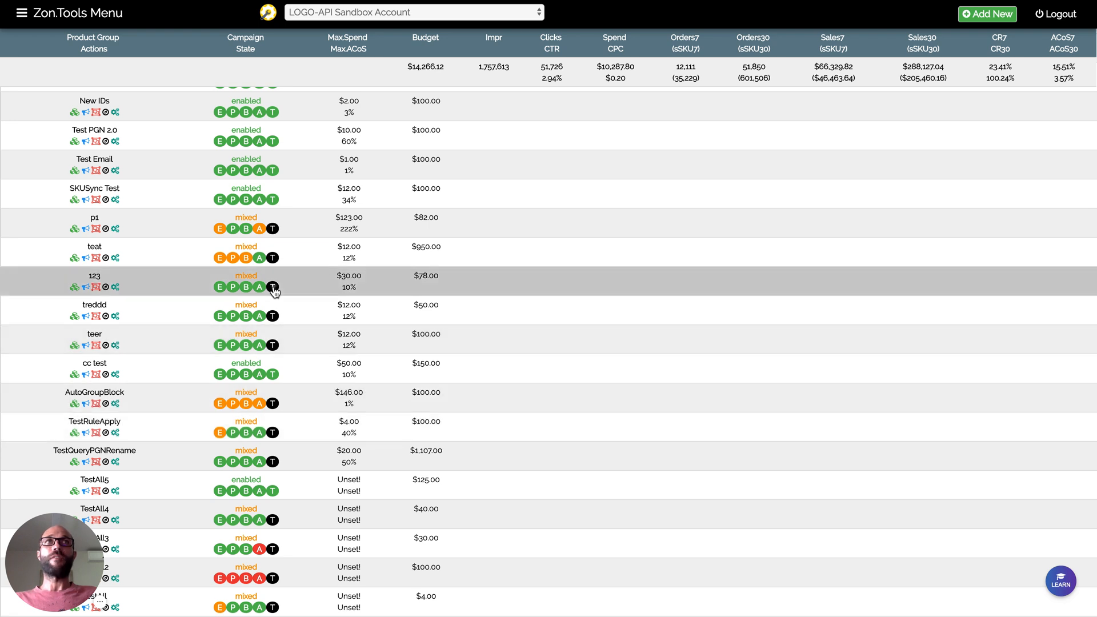
pyautogui.moveTo(274, 286)
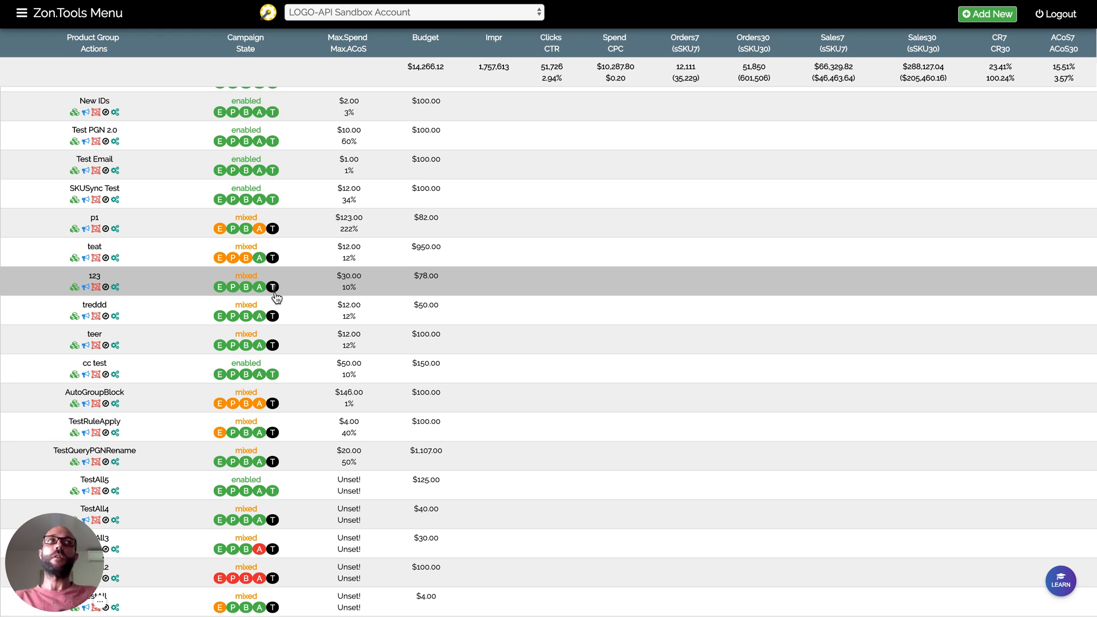
pyautogui.moveTo(275, 296)
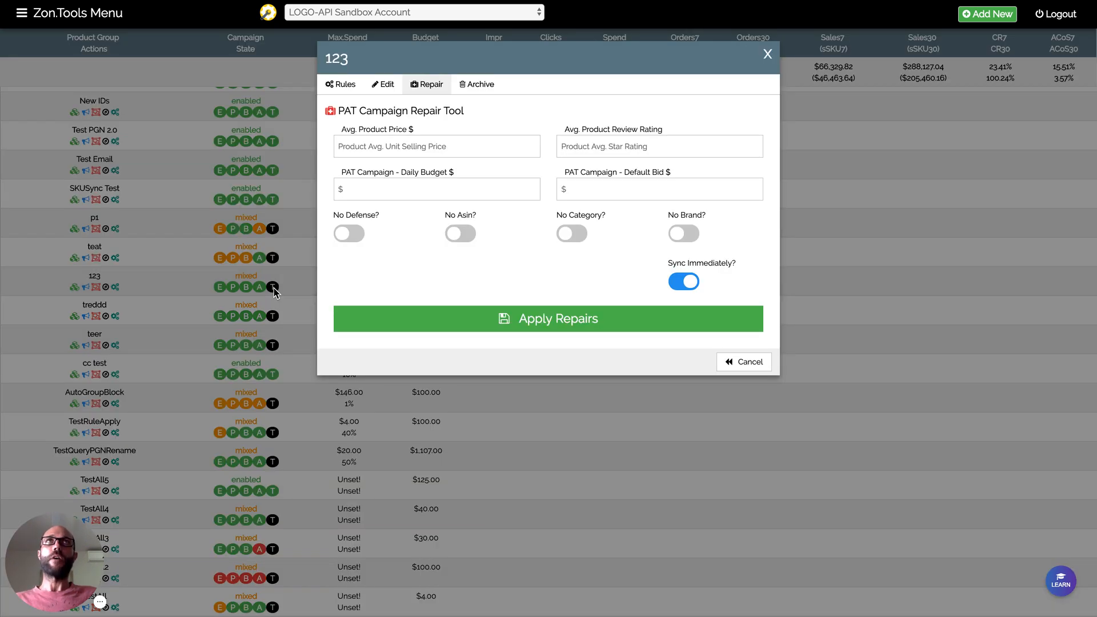
pyautogui.moveTo(438, 89)
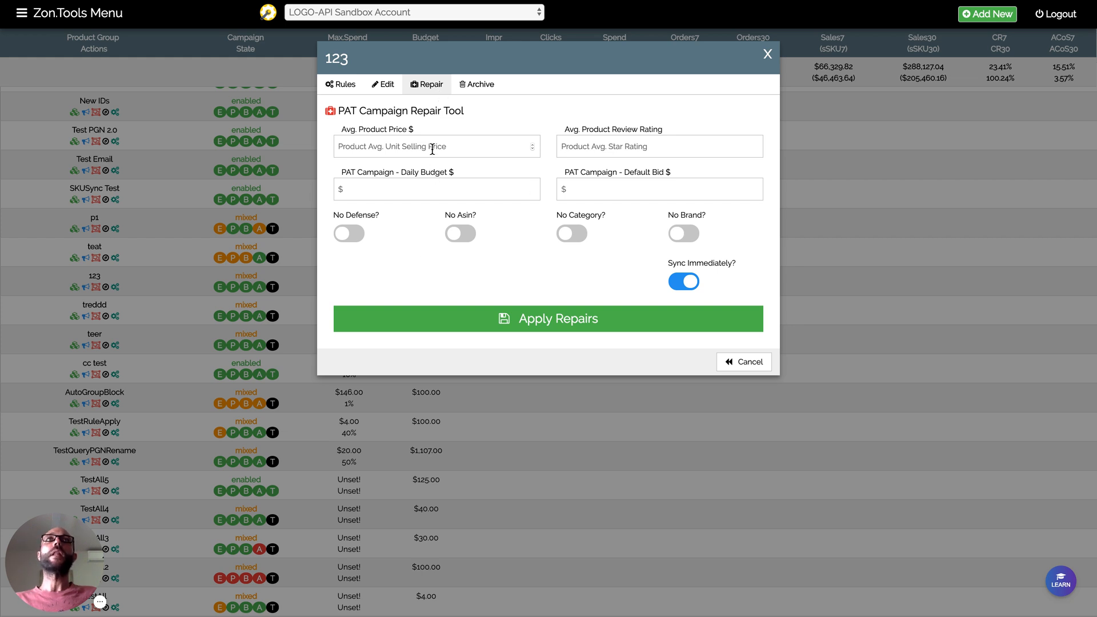
# Enter average price 13.5 and average rating 4.5 for group 123's PAT repair.
pyautogui.click(437, 146)
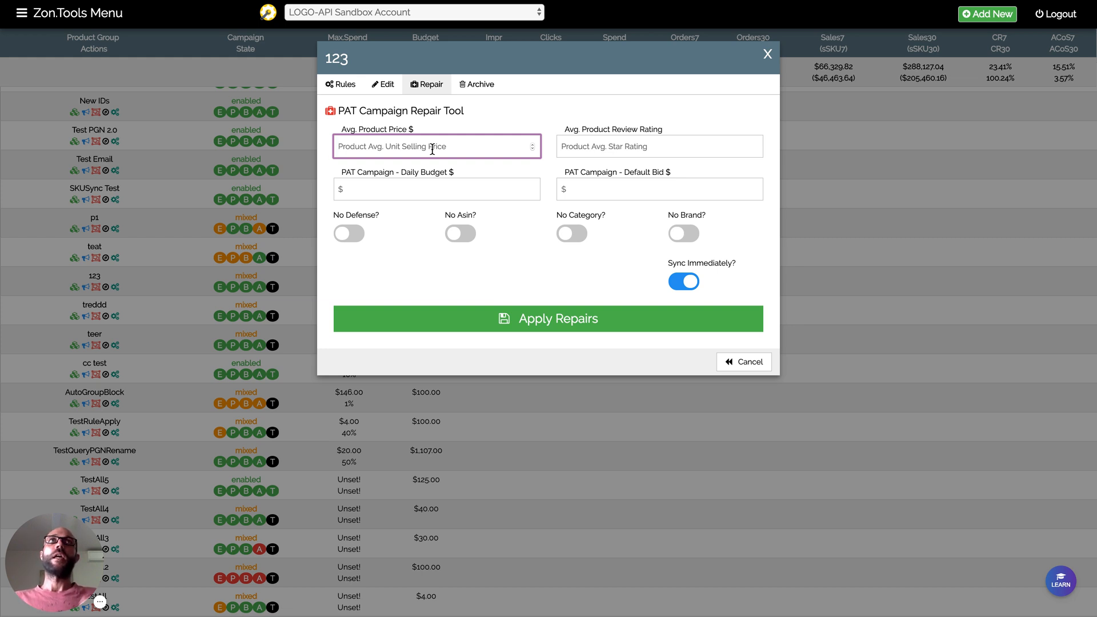
pyautogui.moveTo(481, 173)
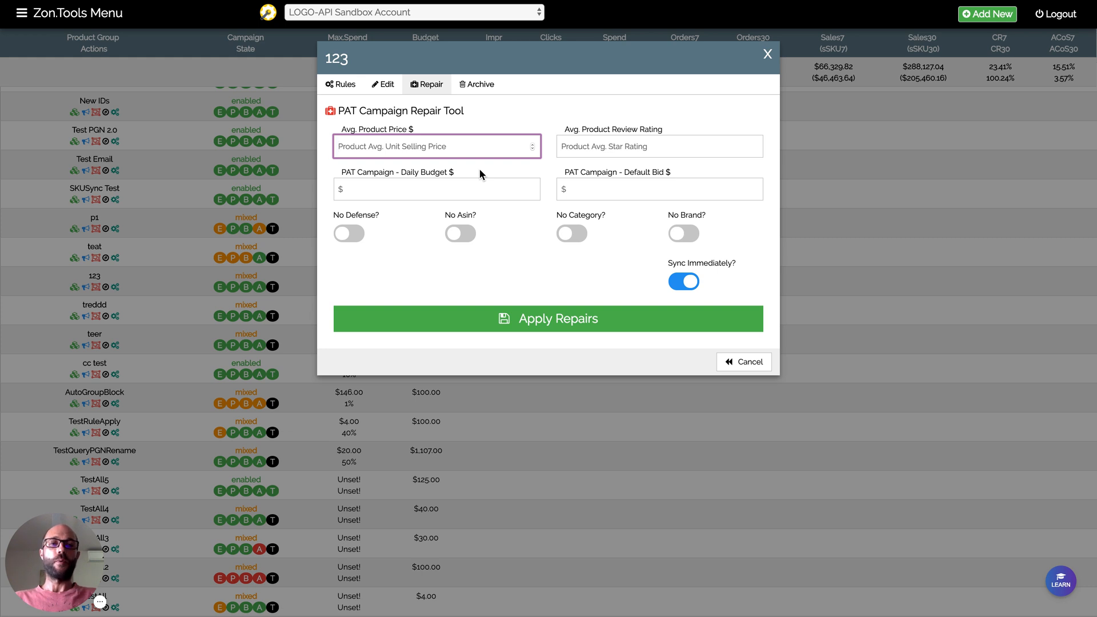
pyautogui.write('13.5')
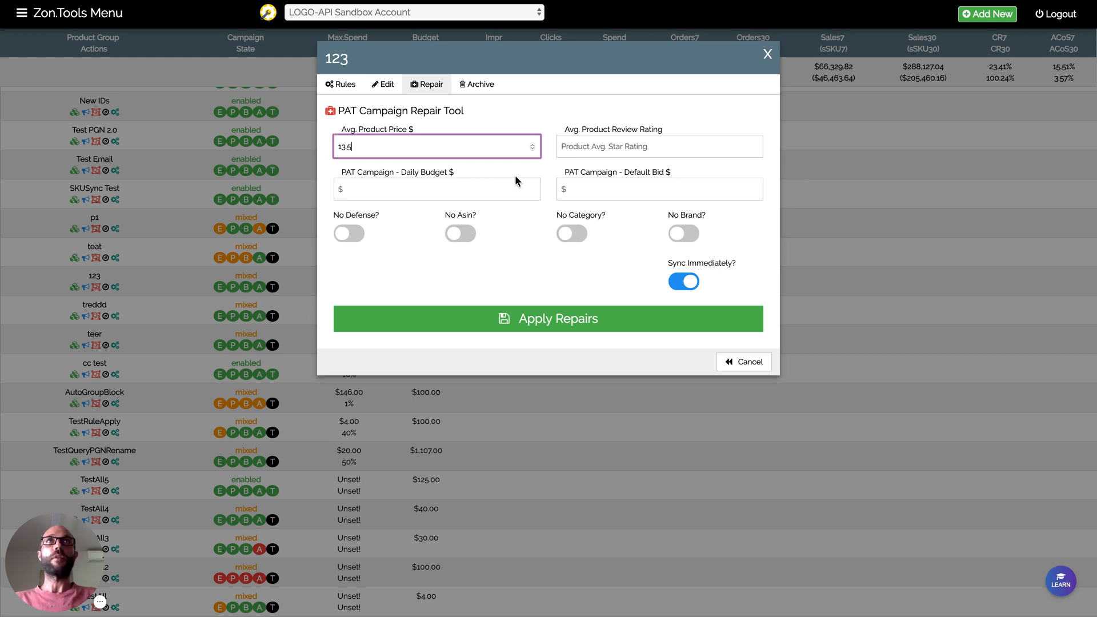
pyautogui.click(658, 146)
pyautogui.write('4.5')
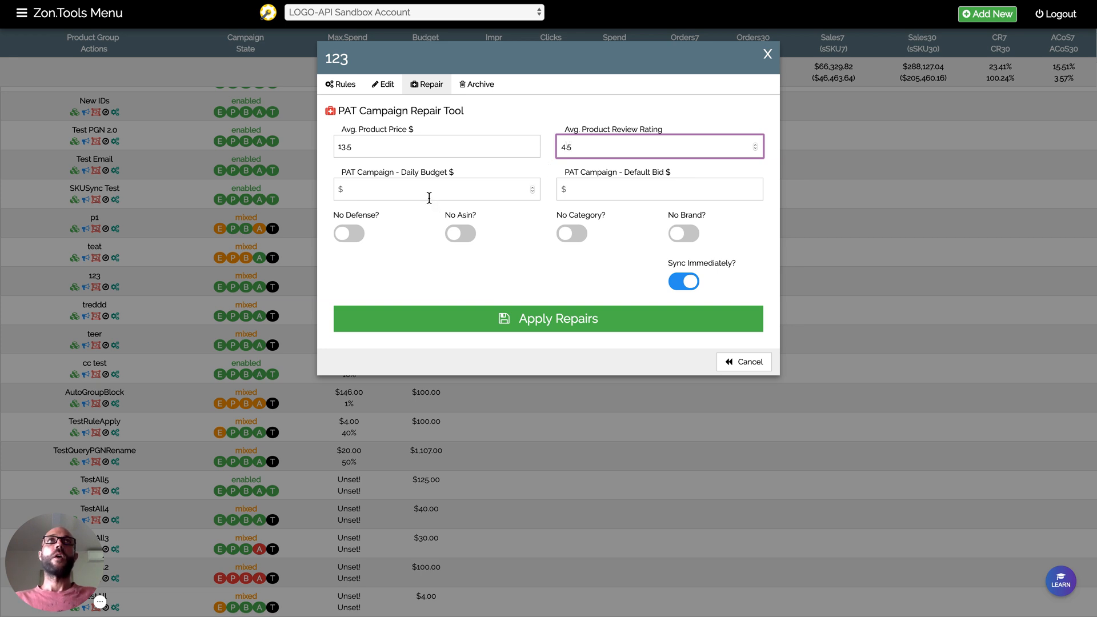
# Enter daily budget 100 and default bid 2 for the PAT campaign.
pyautogui.click(436, 189)
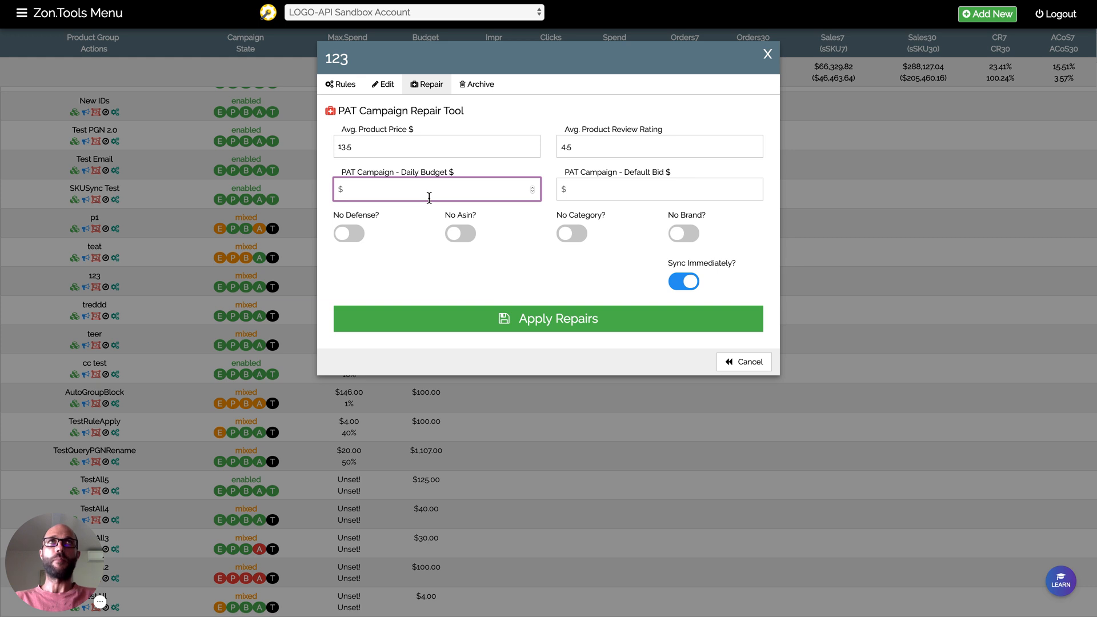
pyautogui.write('100')
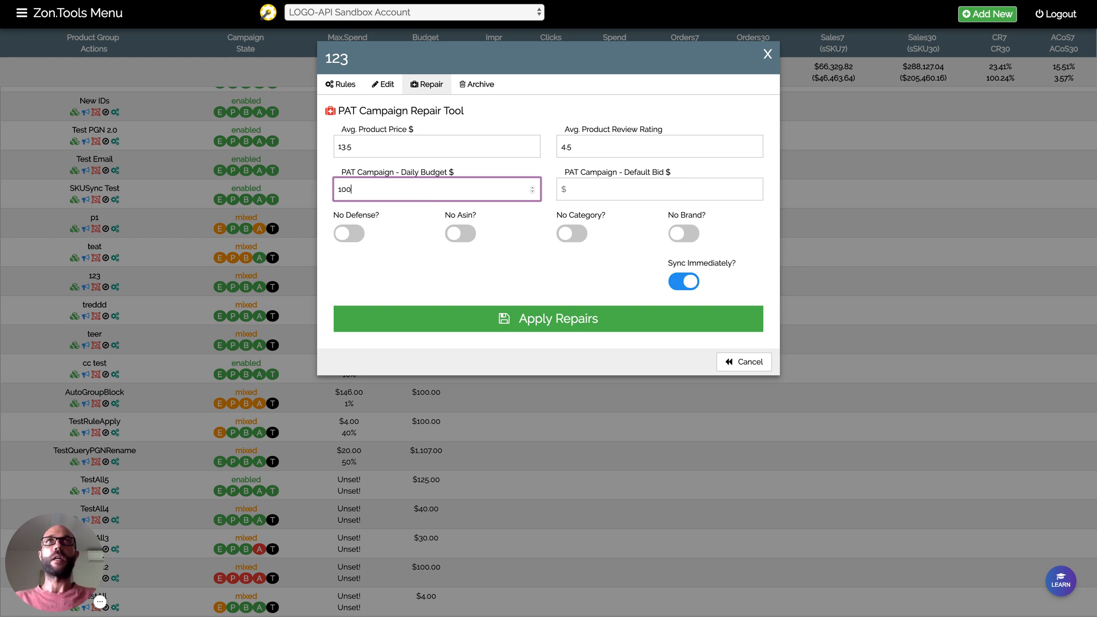
pyautogui.click(659, 189)
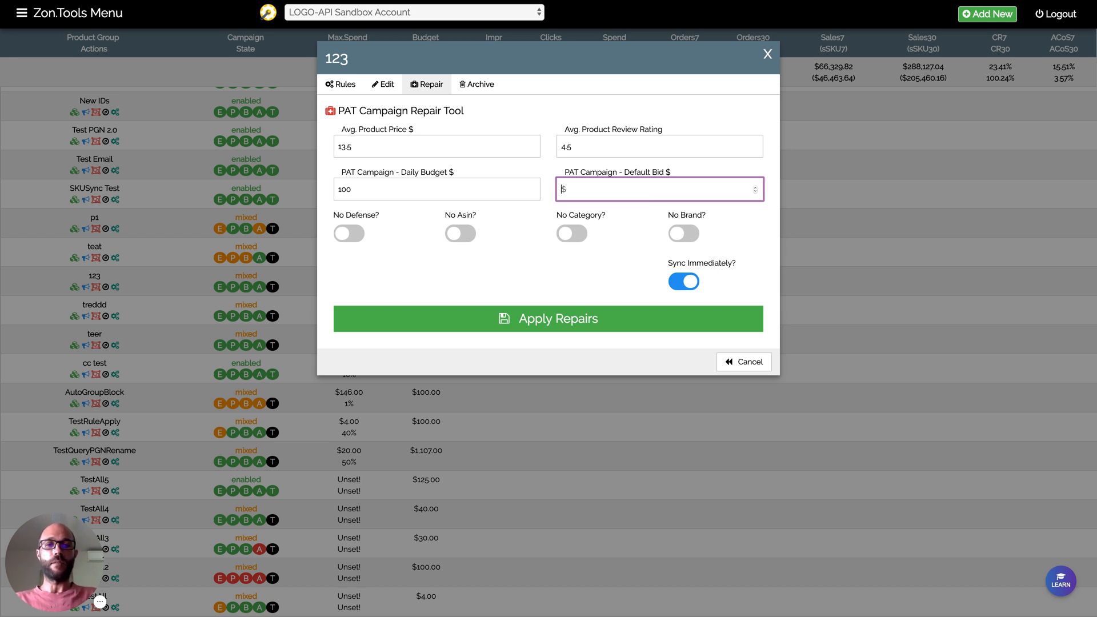
pyautogui.write('2')
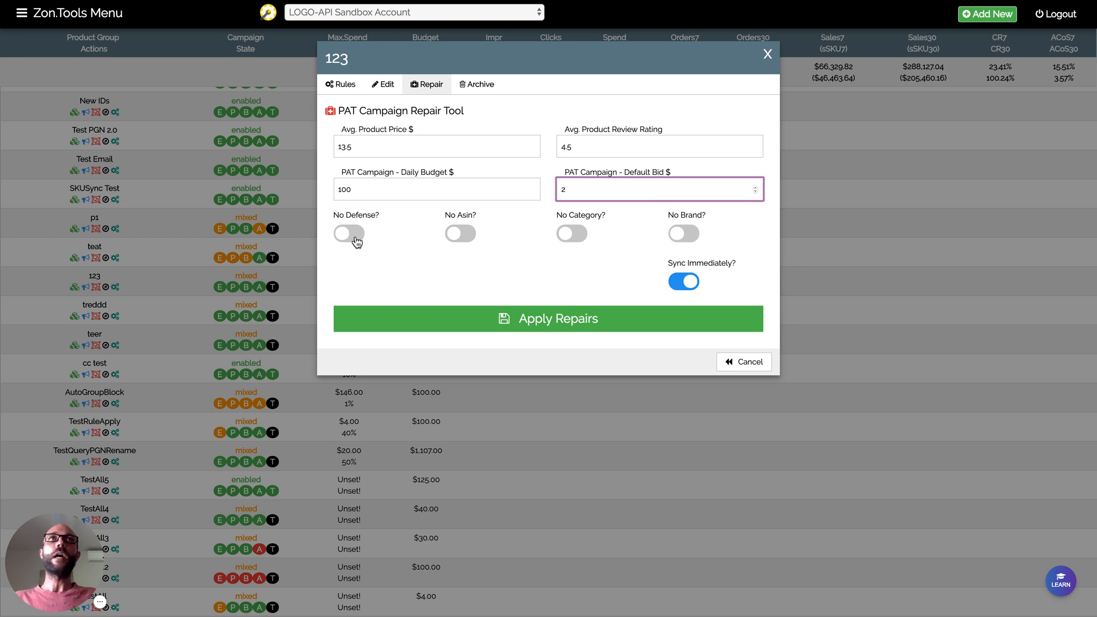
pyautogui.moveTo(684, 239)
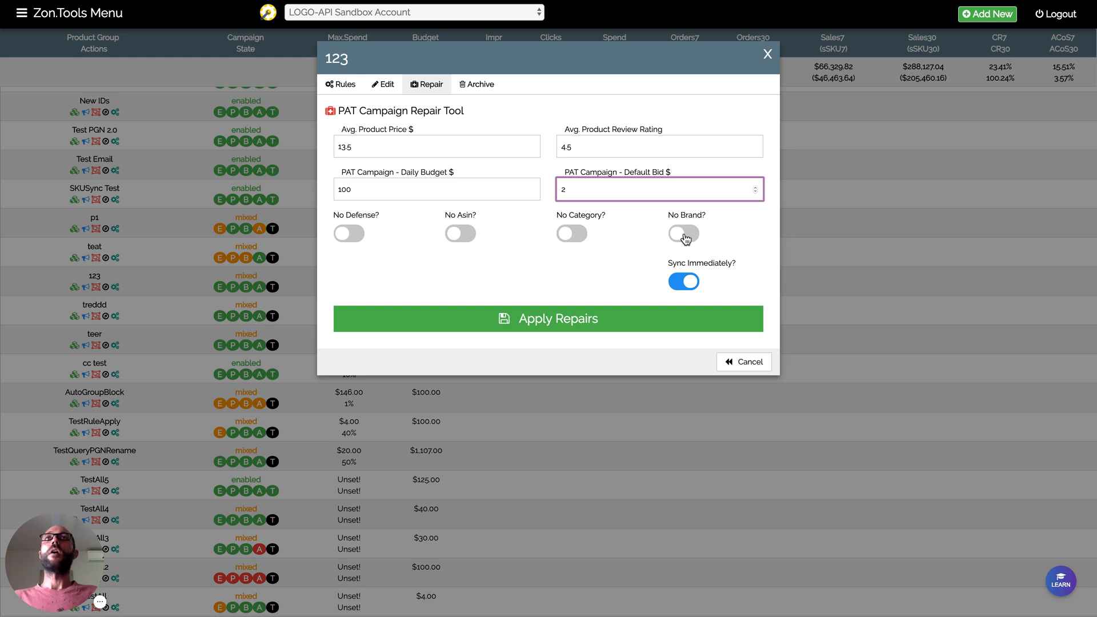
pyautogui.moveTo(685, 234)
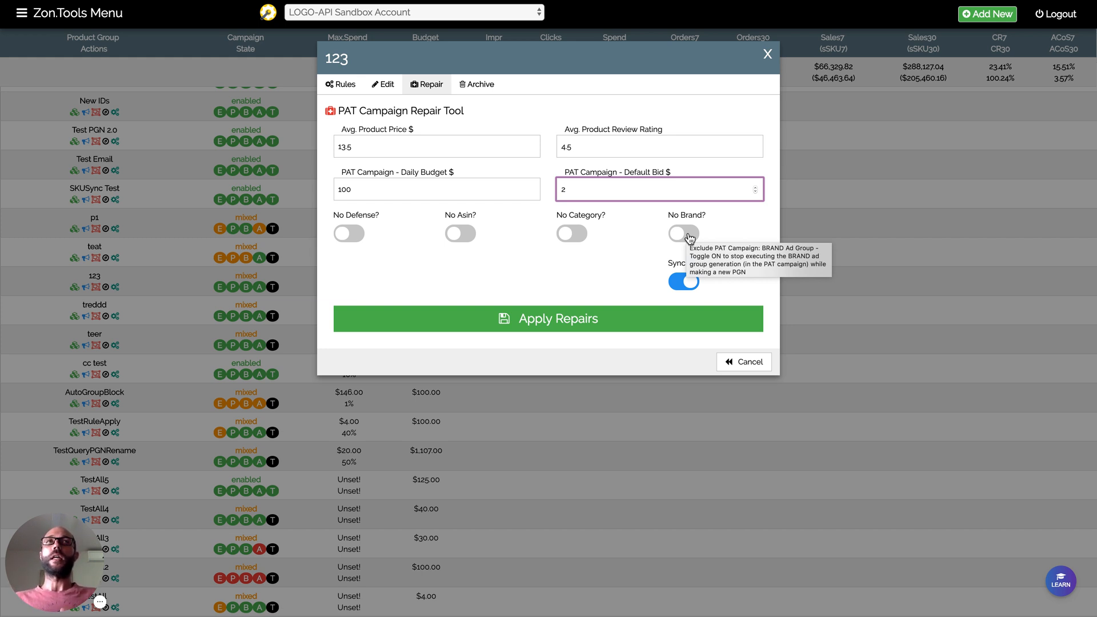
pyautogui.moveTo(349, 236)
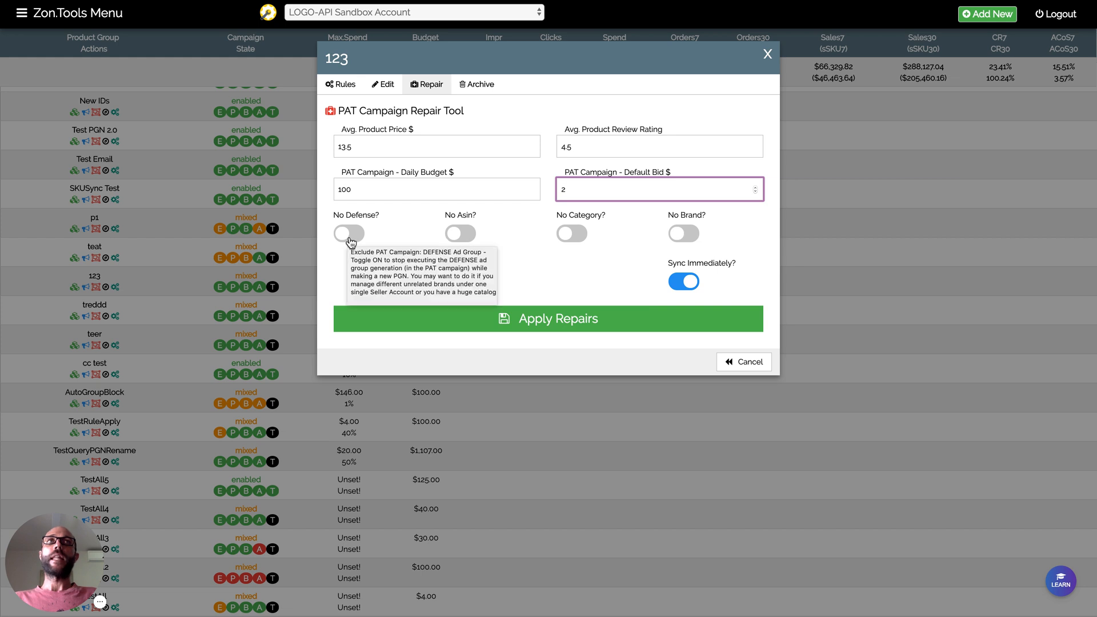
# Switch on the Defense, ASIN, Category and Brand exclusions, then toggle Brand back off.
pyautogui.click(348, 233)
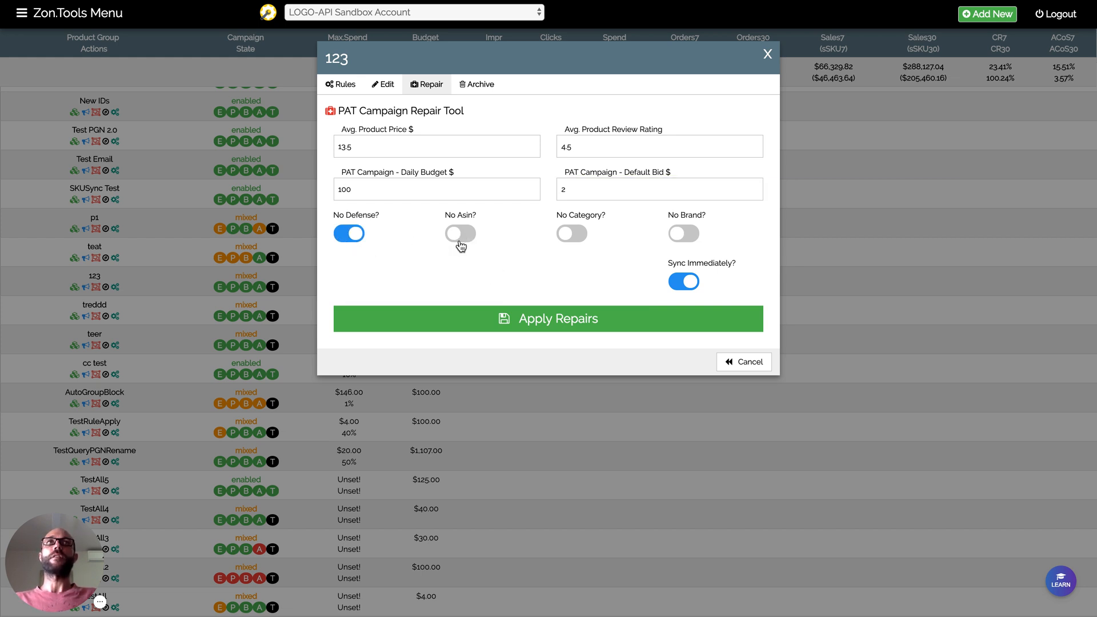
pyautogui.click(460, 233)
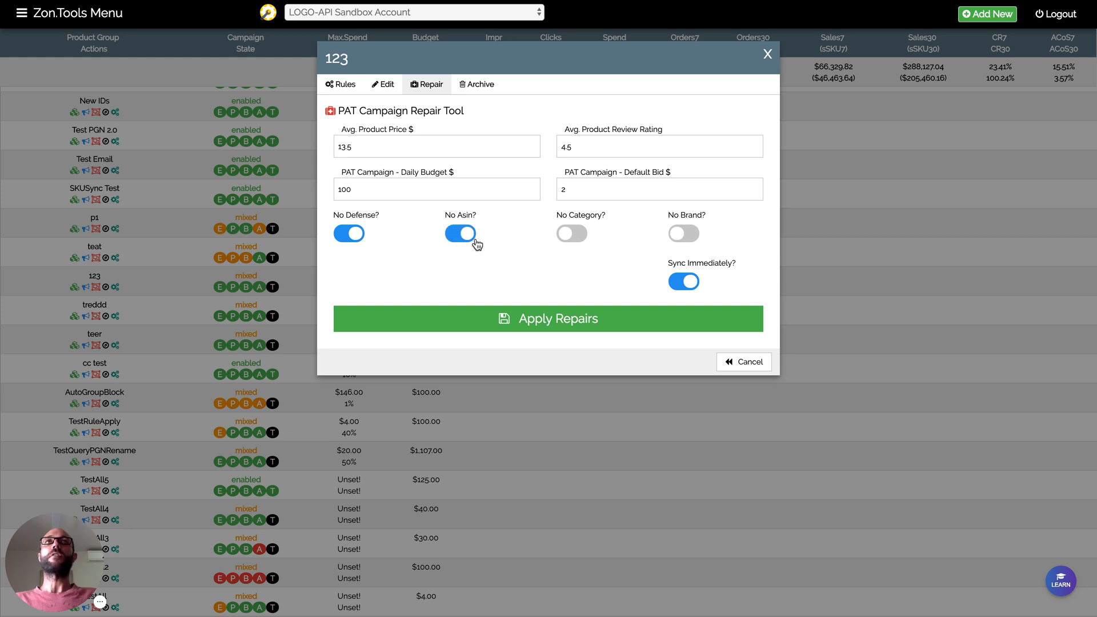
pyautogui.moveTo(469, 237)
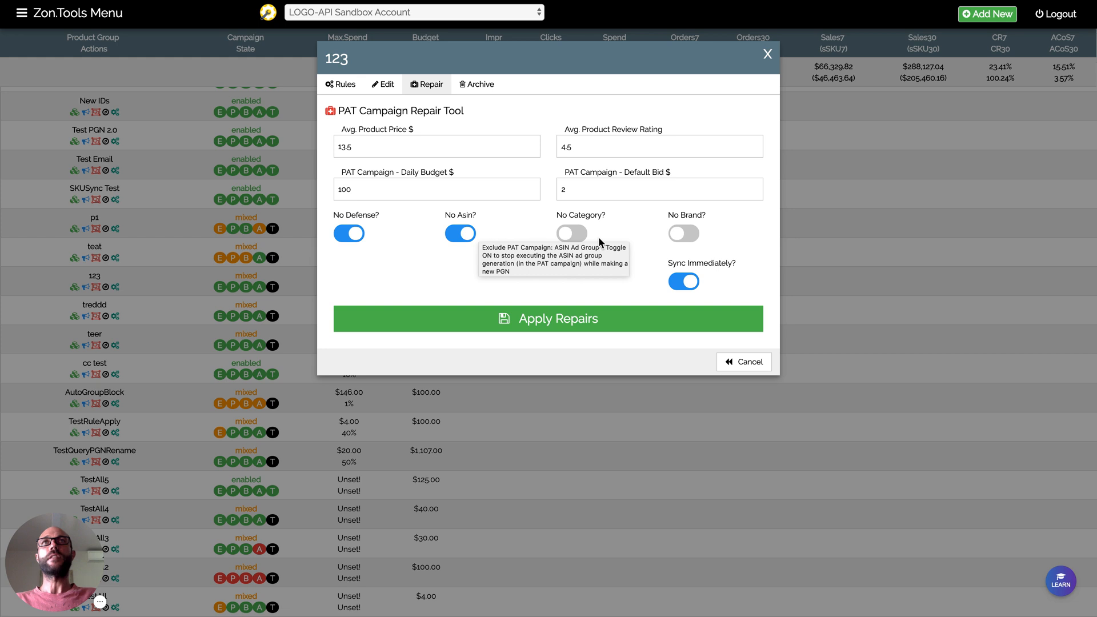
pyautogui.click(571, 233)
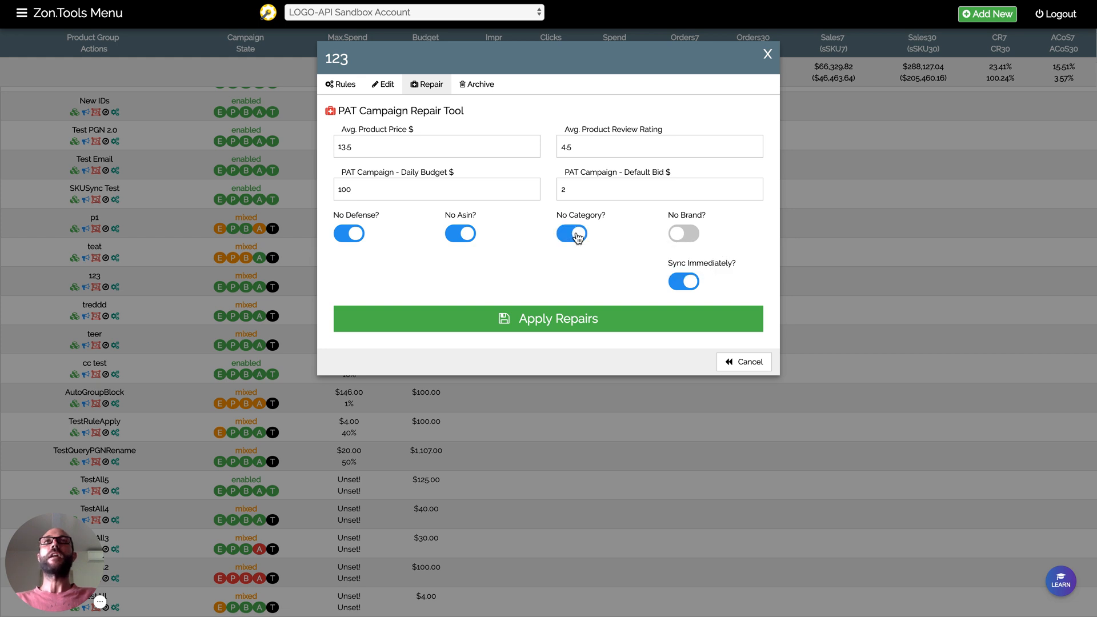
pyautogui.moveTo(587, 243)
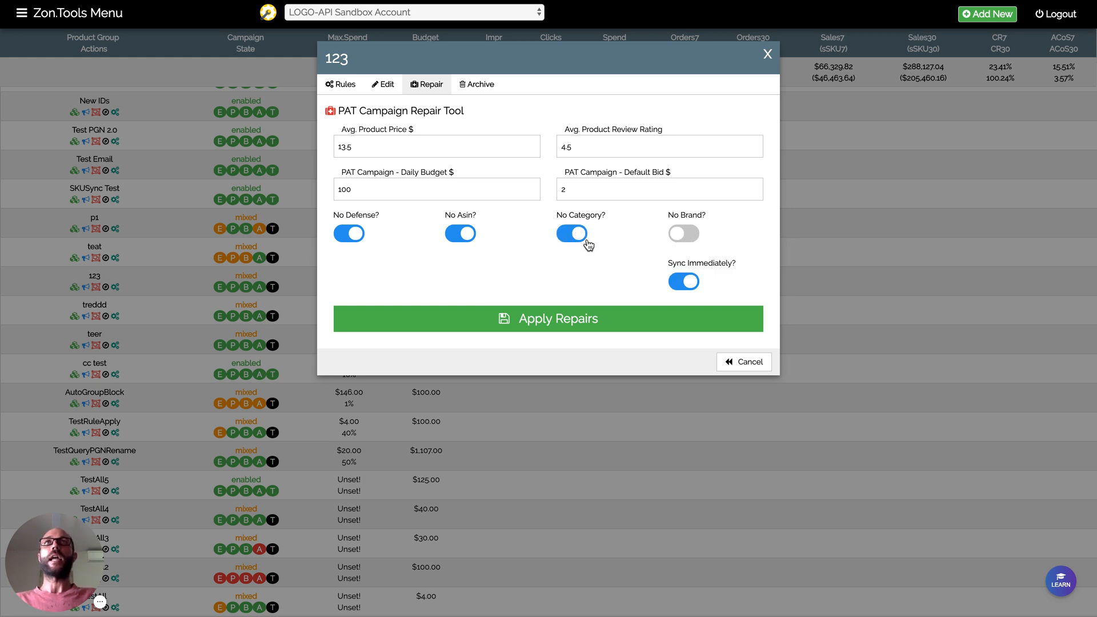
pyautogui.click(683, 234)
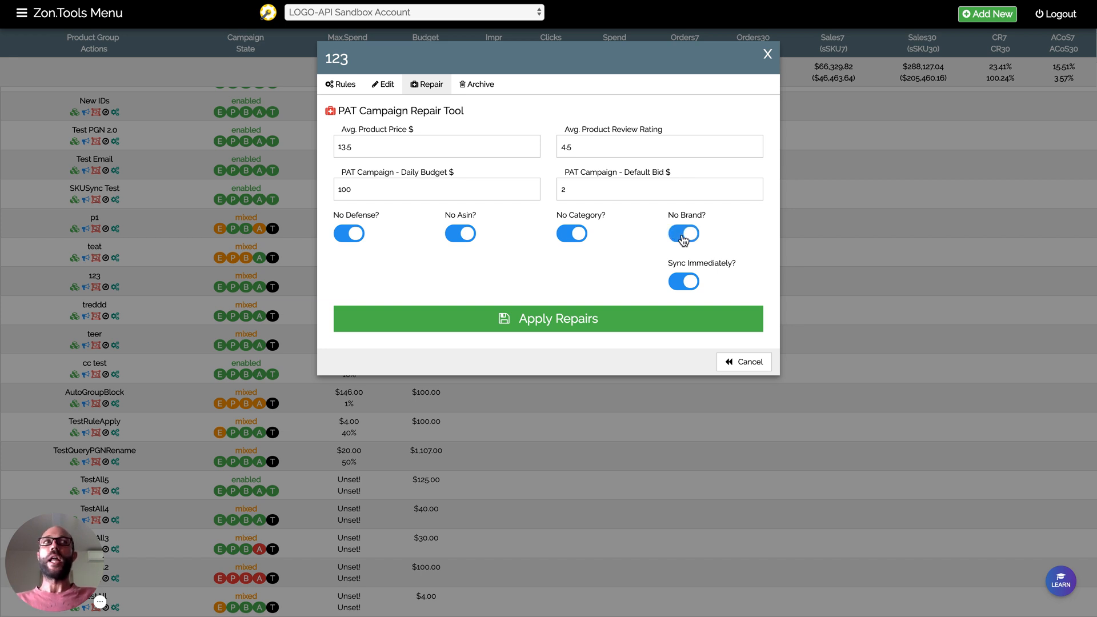
pyautogui.click(683, 234)
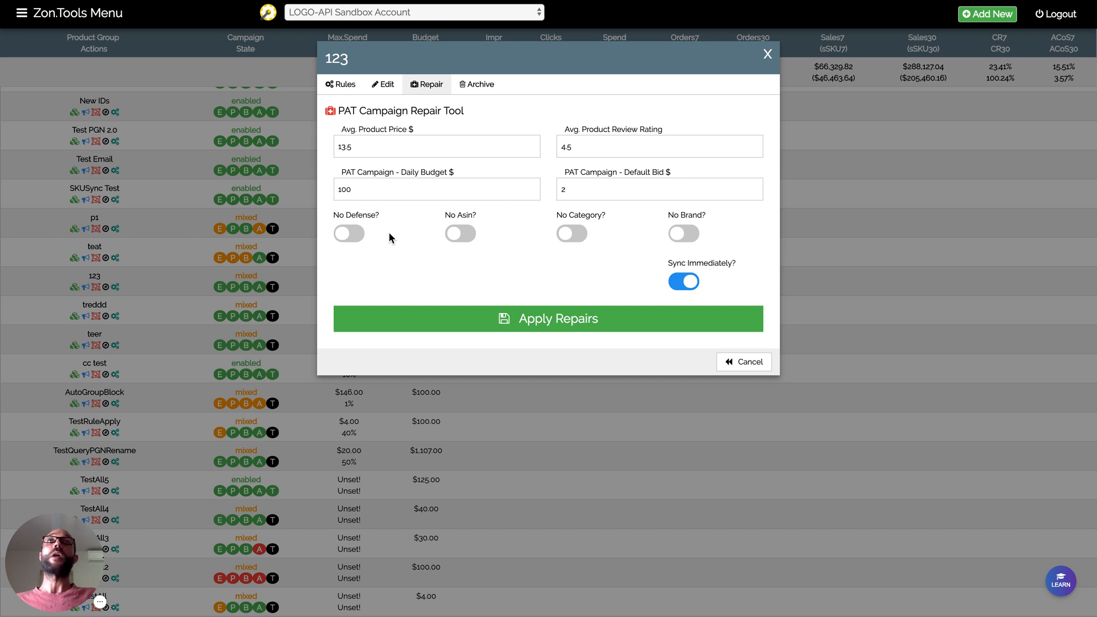
pyautogui.moveTo(350, 237)
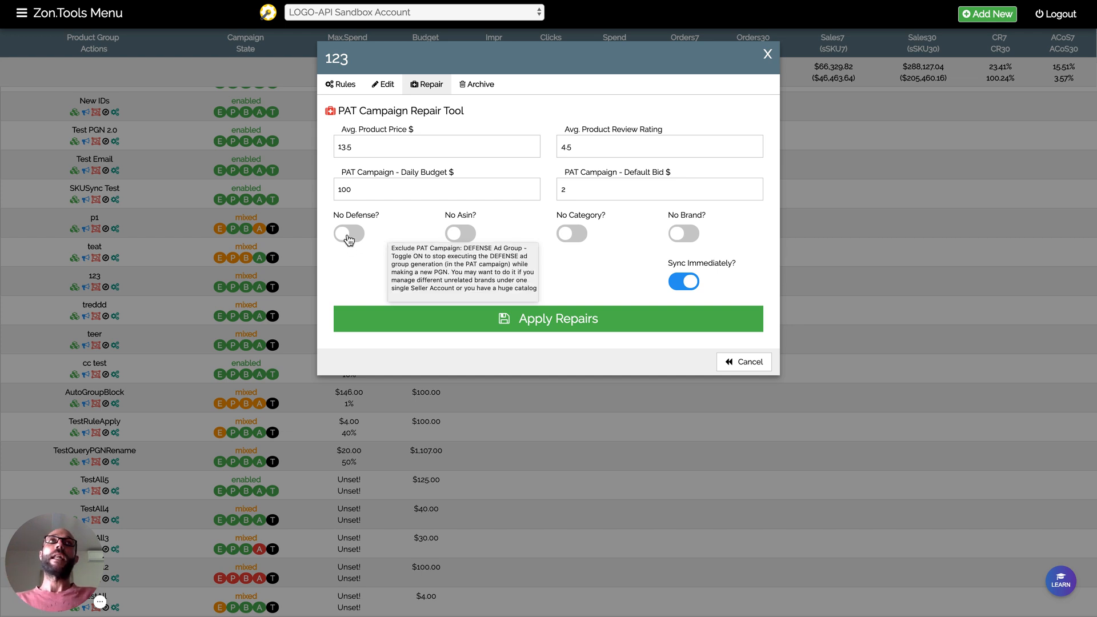
# Toggle Defense, Category and Brand so only the No Defense exclusion remains on.
pyautogui.click(348, 234)
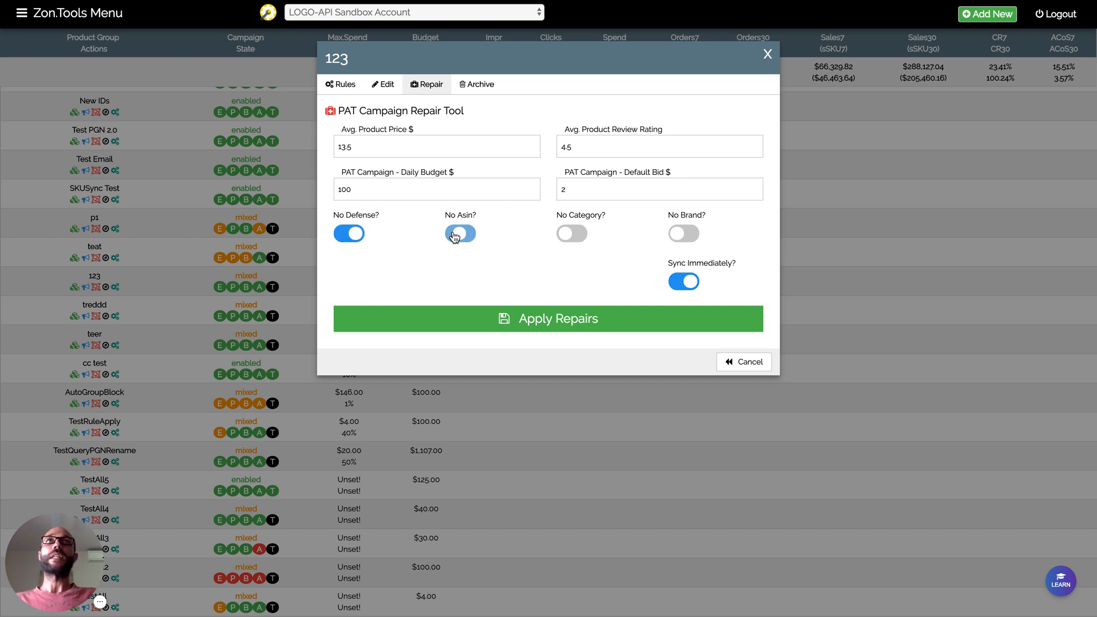
pyautogui.click(571, 233)
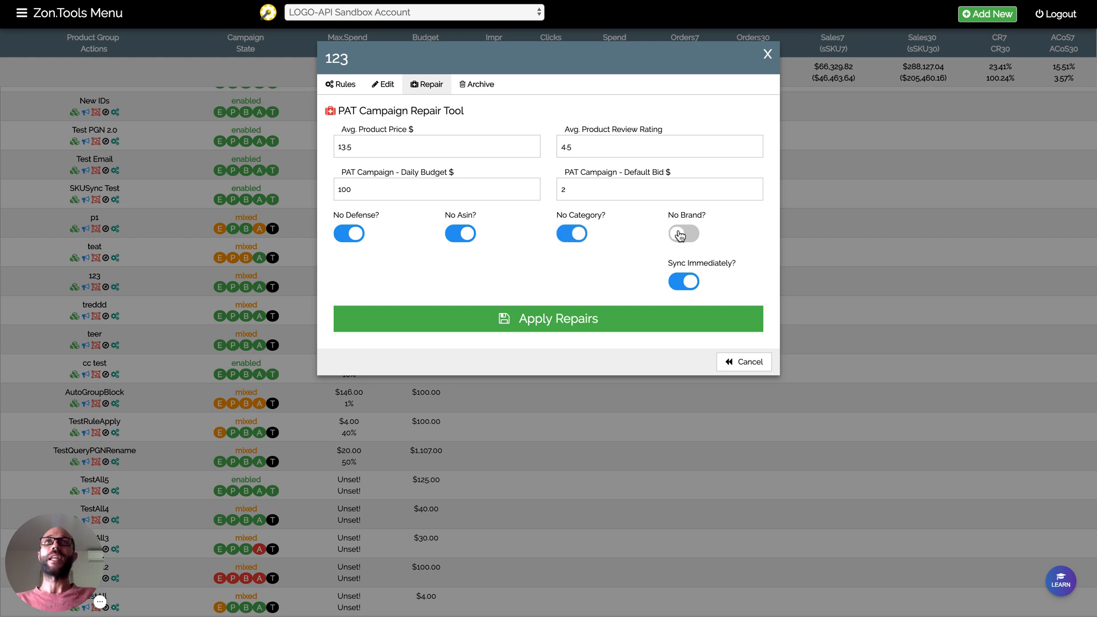
pyautogui.click(683, 233)
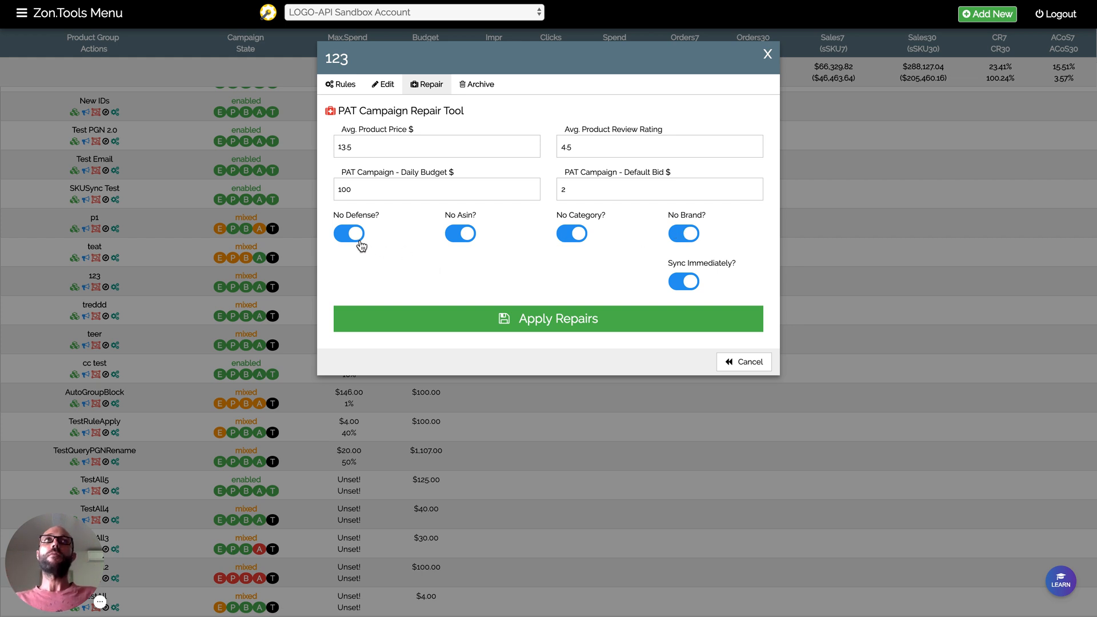
pyautogui.moveTo(349, 234)
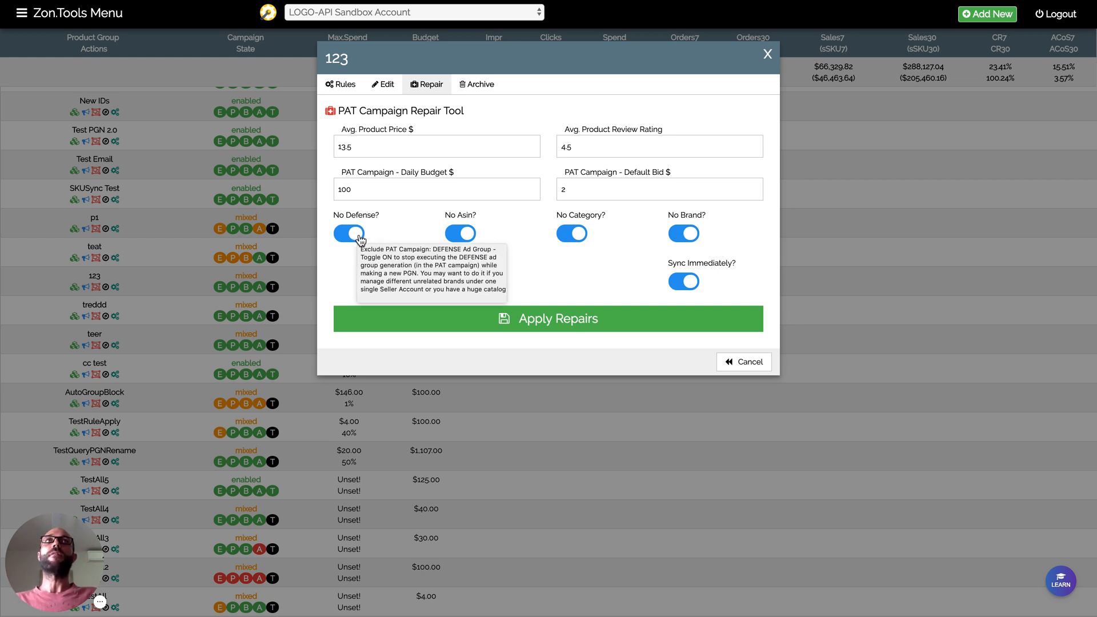
pyautogui.click(349, 234)
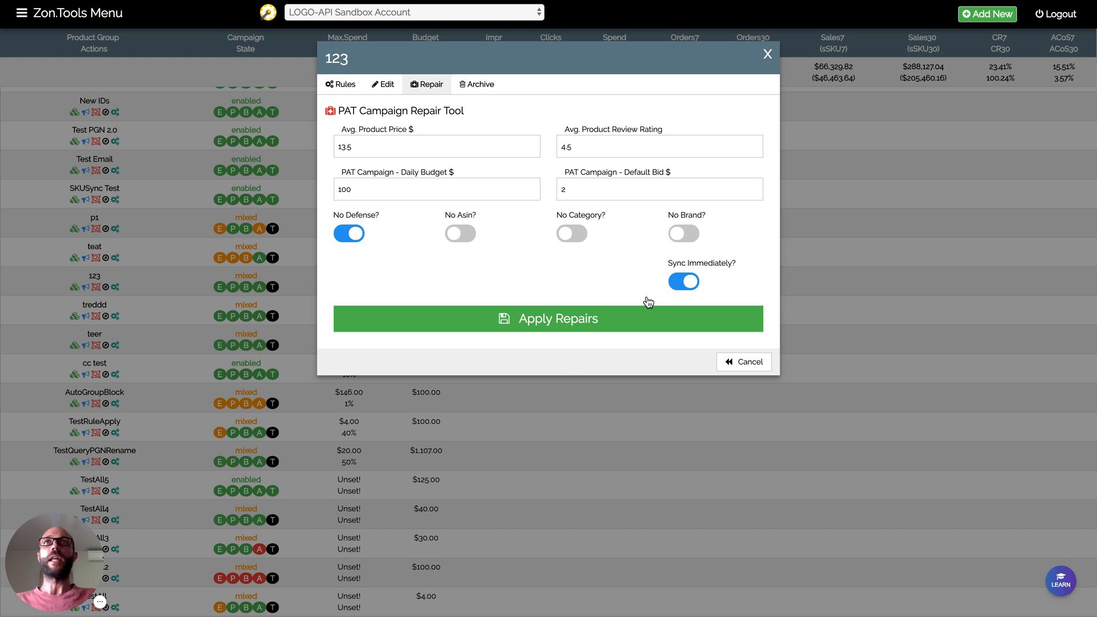
# Toggle the Brand exclusion on and off and switch the Defense exclusion.
pyautogui.click(684, 234)
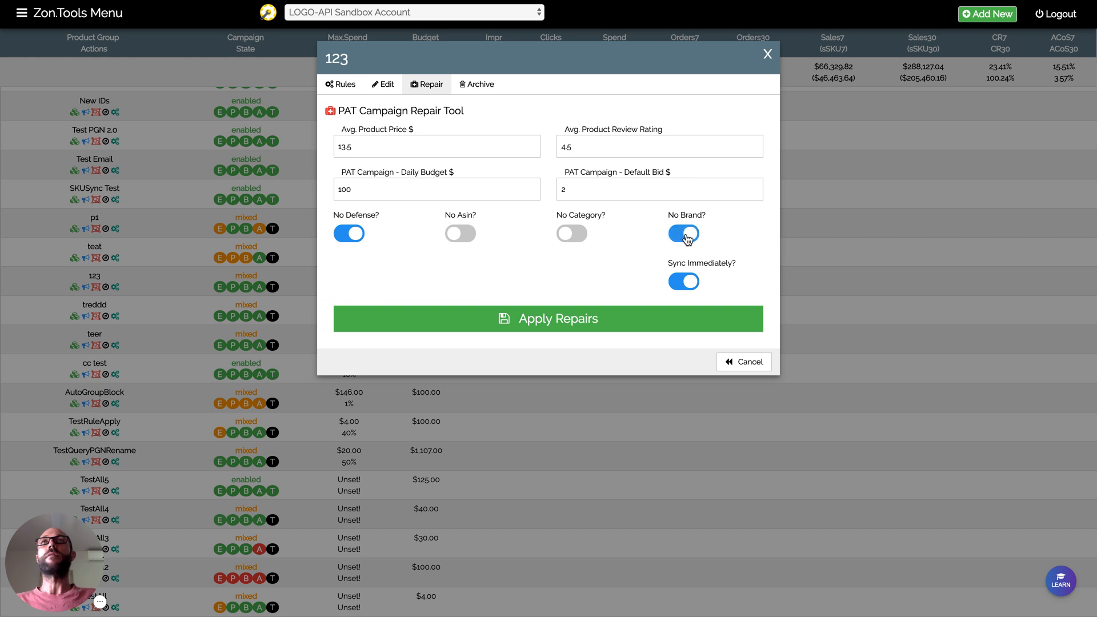
pyautogui.moveTo(692, 236)
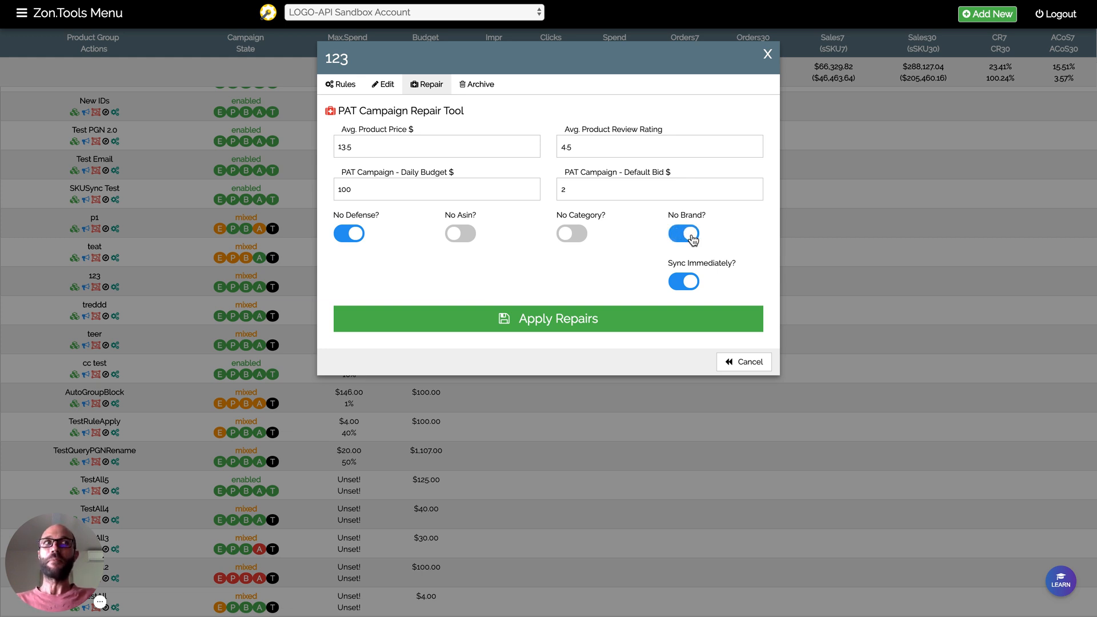
pyautogui.click(683, 234)
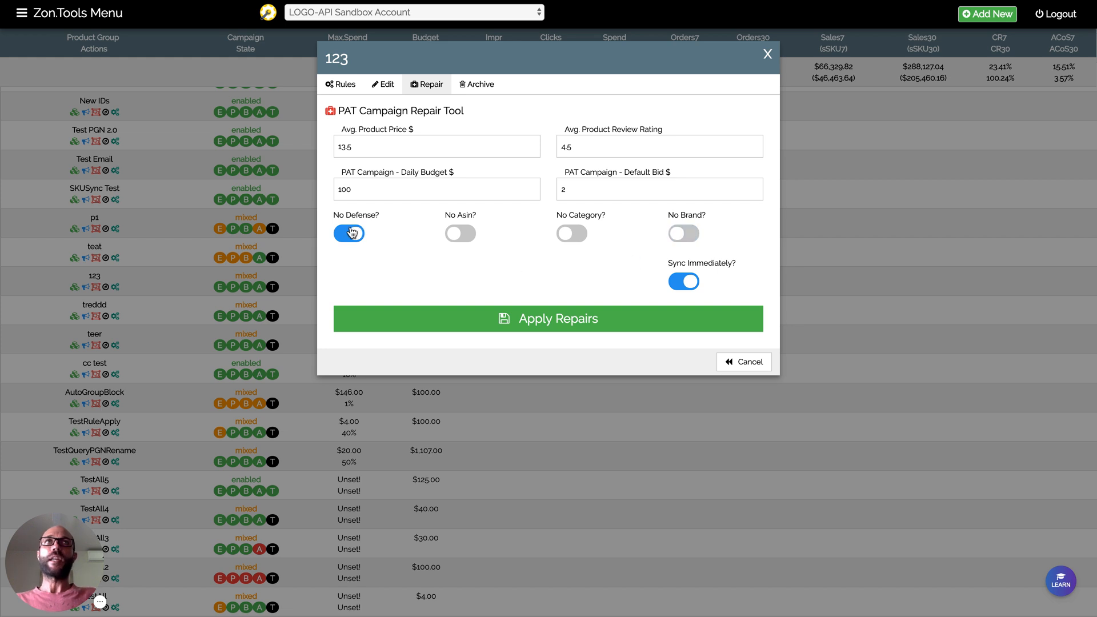
pyautogui.click(349, 233)
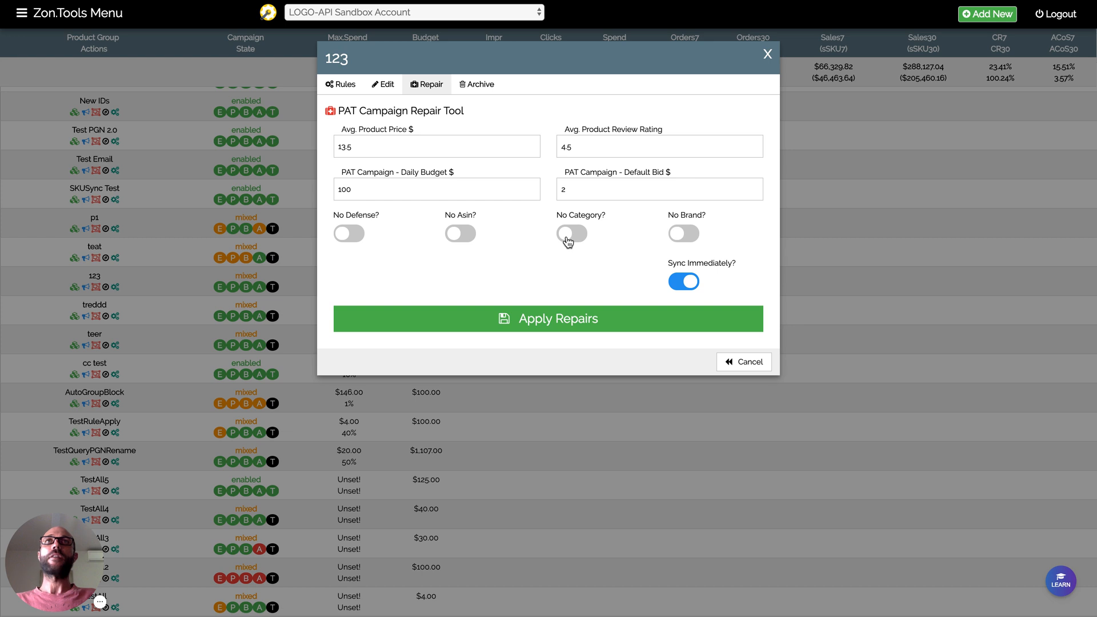
pyautogui.moveTo(701, 255)
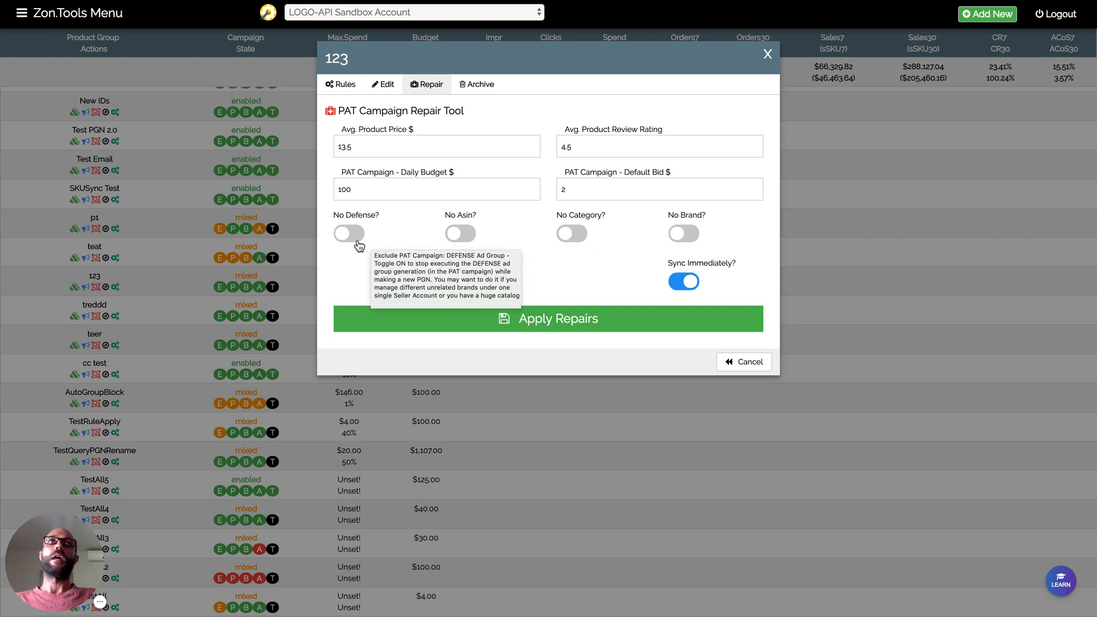
pyautogui.moveTo(348, 240)
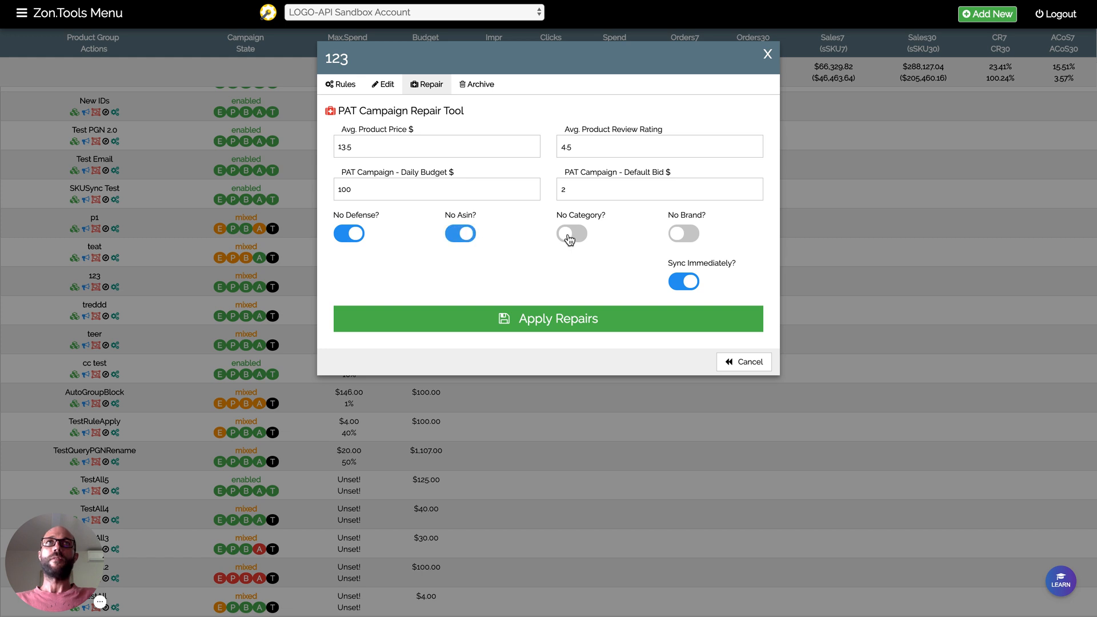
# Toggle Category on and off and Defense, leaving all four exclusions off.
pyautogui.click(571, 233)
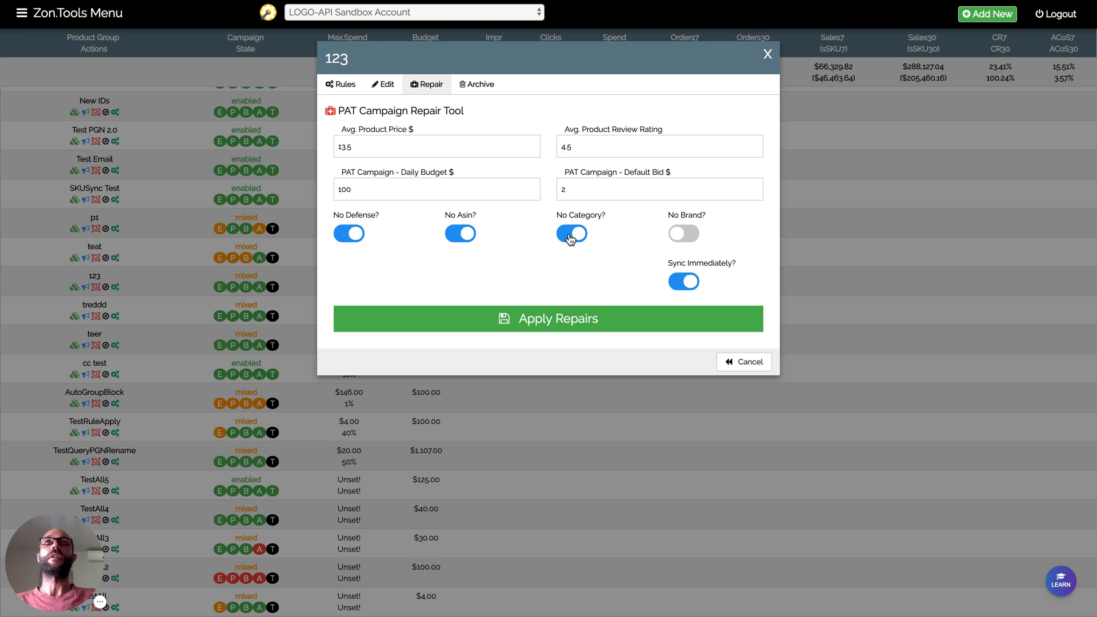
pyautogui.click(572, 233)
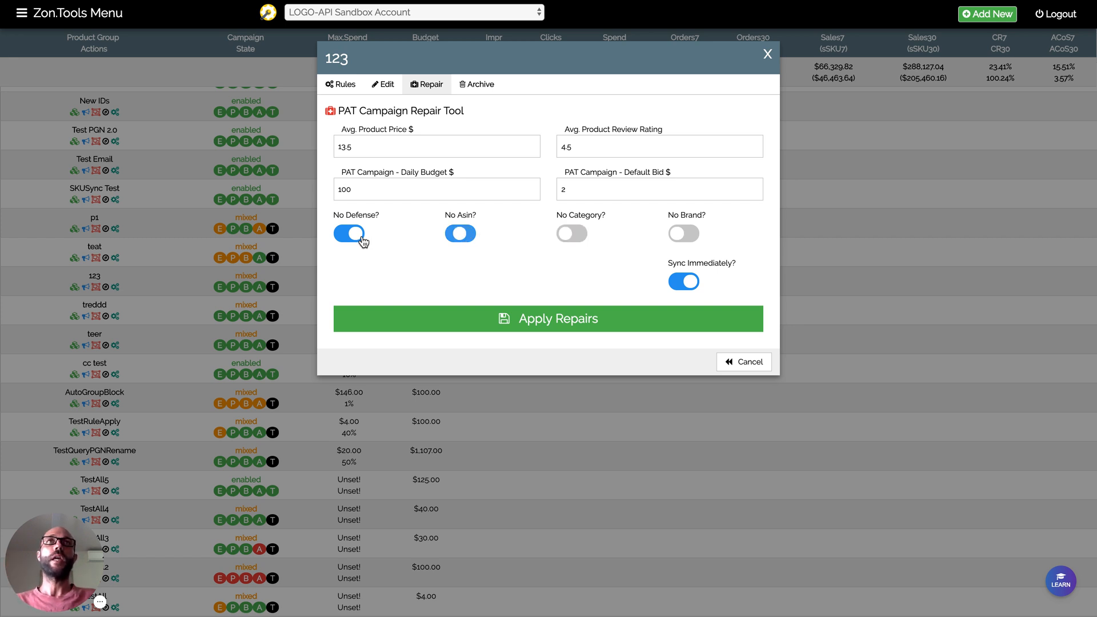
pyautogui.click(348, 233)
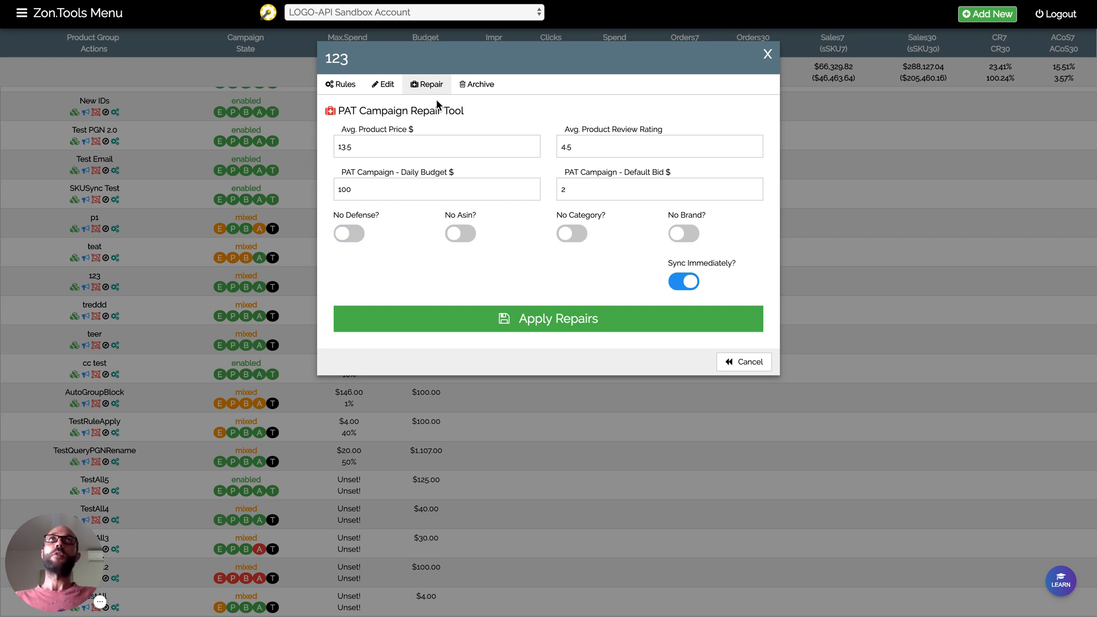
pyautogui.moveTo(487, 128)
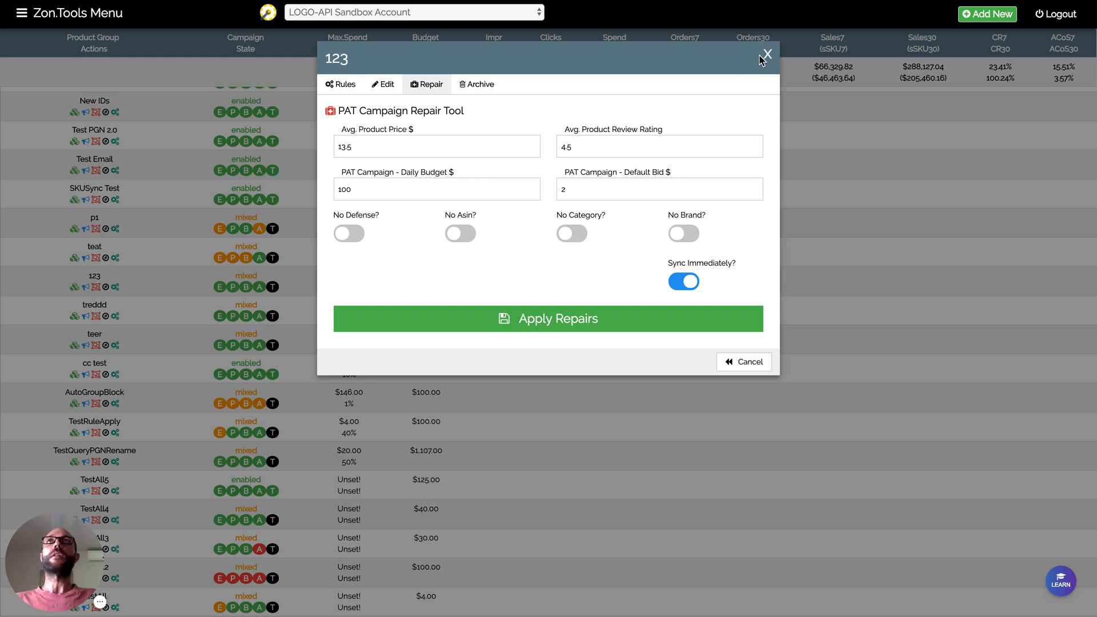
# Close group 123's settings without applying and open the German group's settings.
pyautogui.click(767, 53)
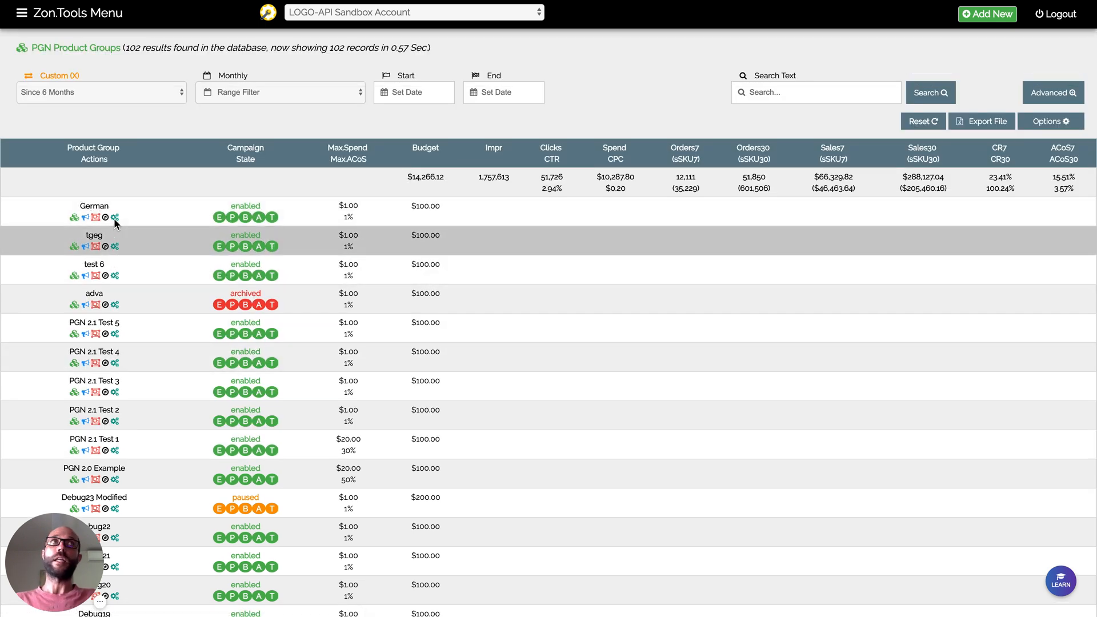
pyautogui.click(113, 217)
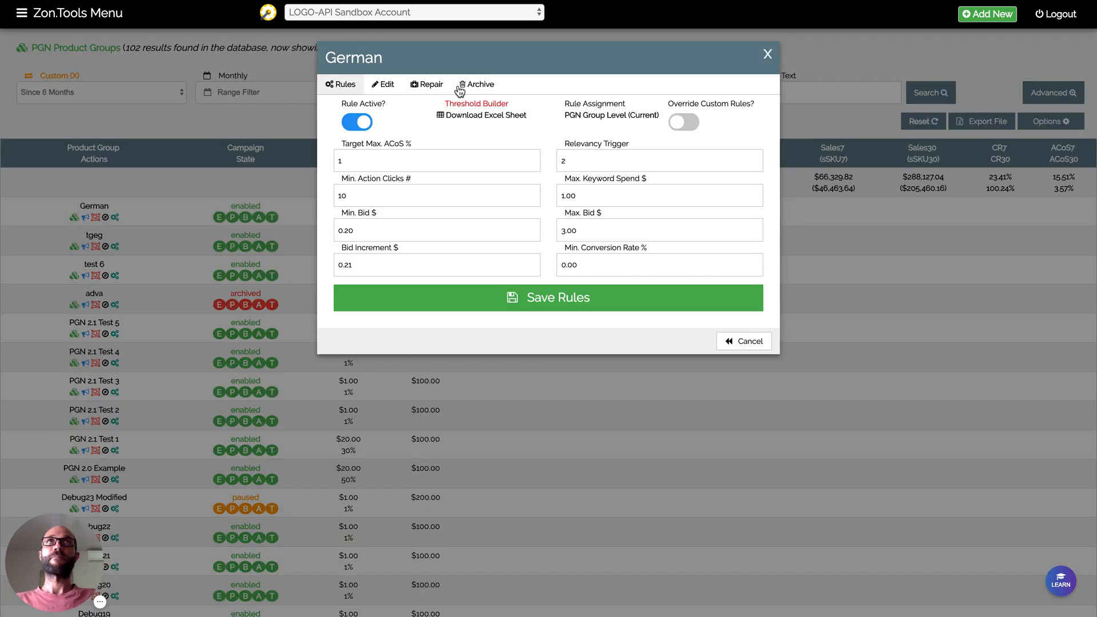
# In German's repair tool, check price 13.5 and rating 4.5 and switch on the Defense and ASIN exclusions.
pyautogui.click(426, 84)
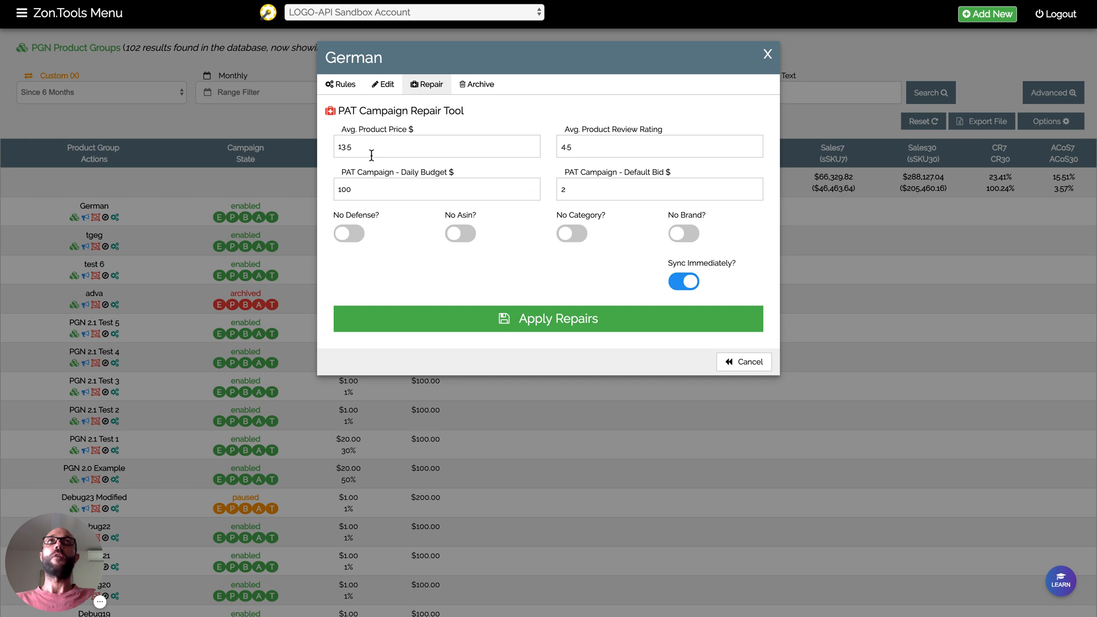
pyautogui.moveTo(368, 152)
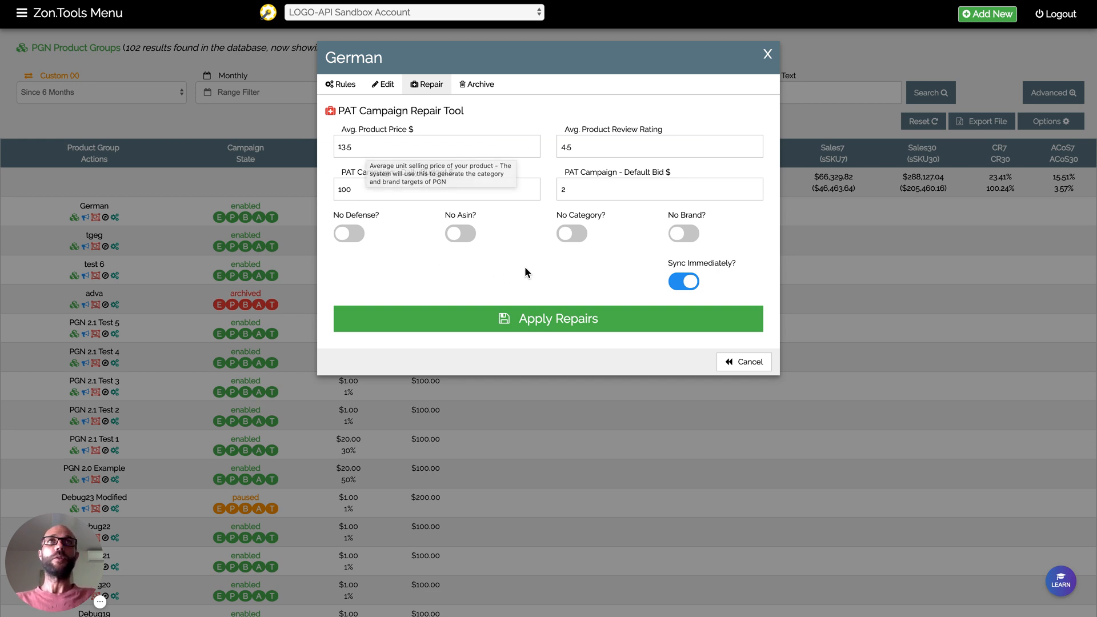
pyautogui.moveTo(582, 225)
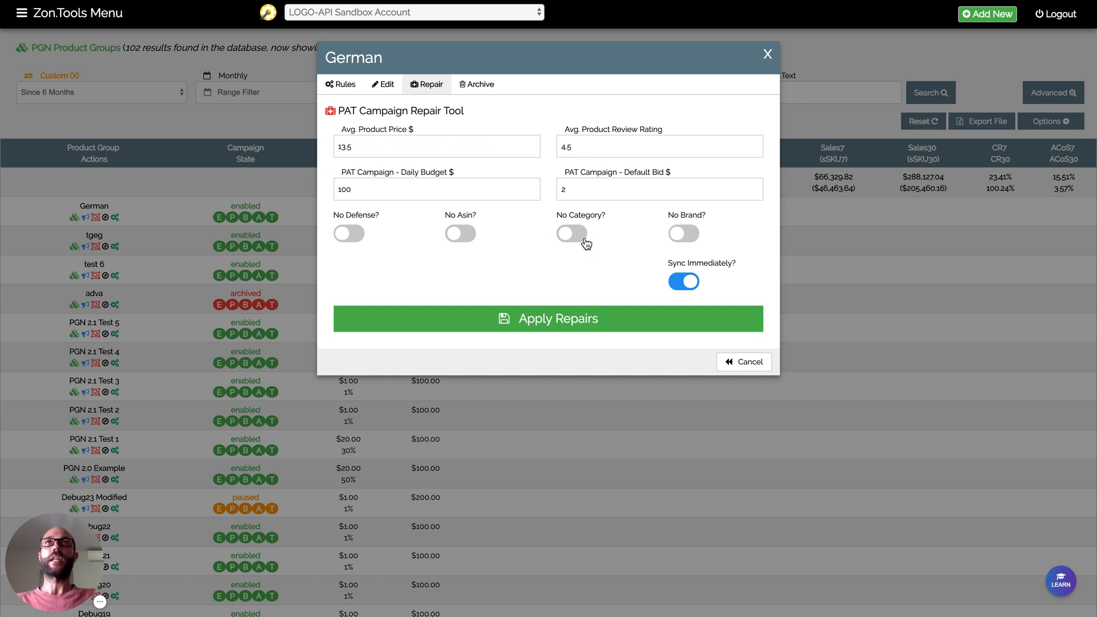
pyautogui.moveTo(678, 253)
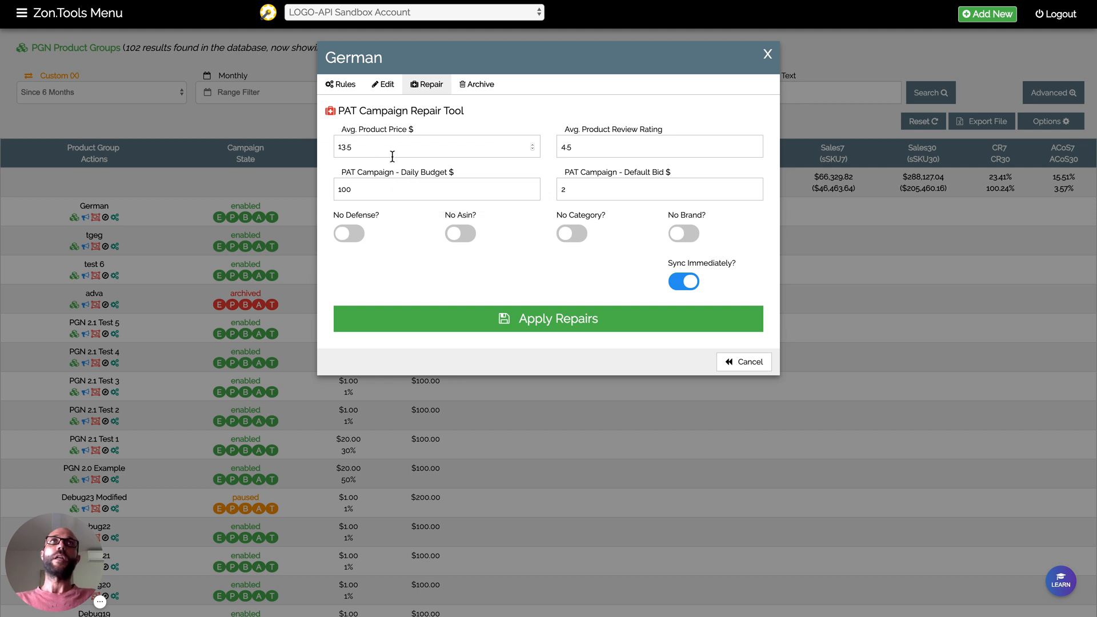
pyautogui.click(657, 147)
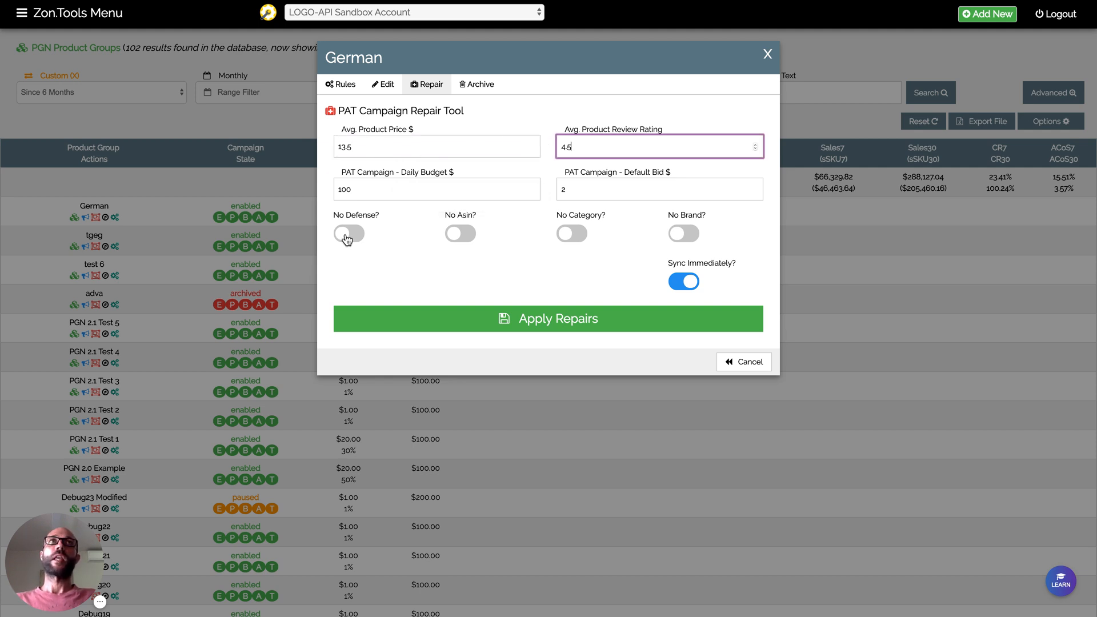
pyautogui.click(349, 233)
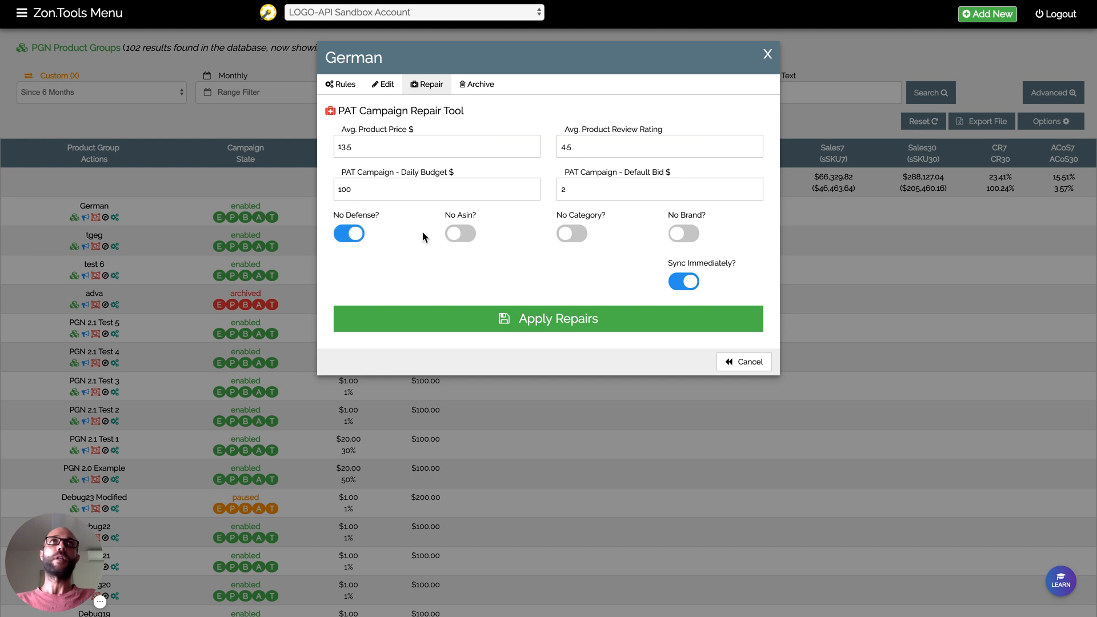
pyautogui.click(460, 233)
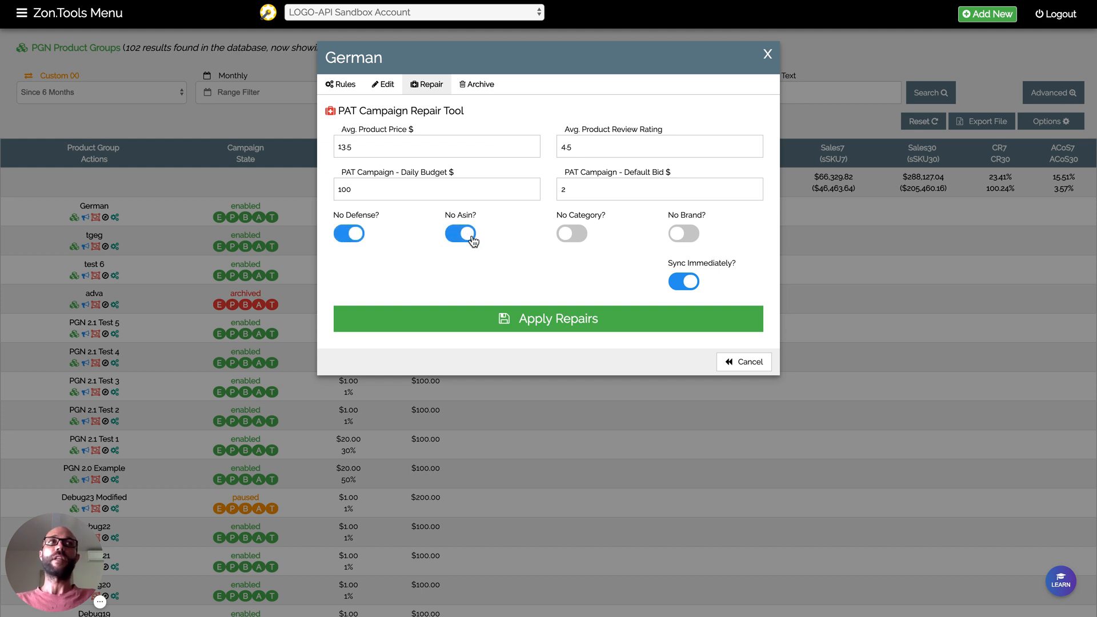
pyautogui.moveTo(597, 235)
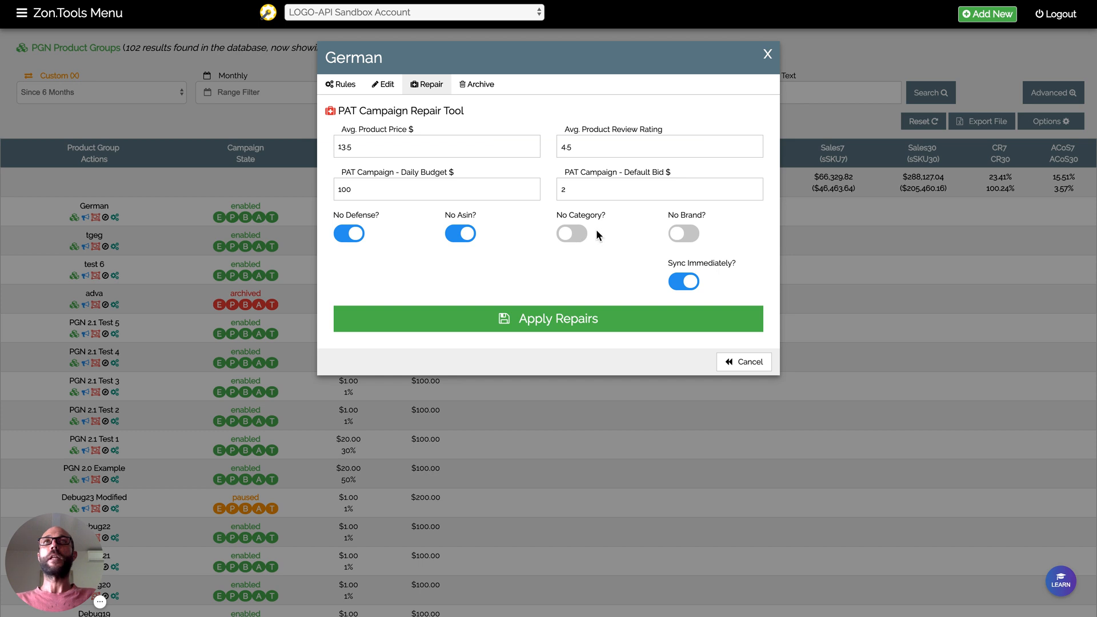
pyautogui.moveTo(586, 240)
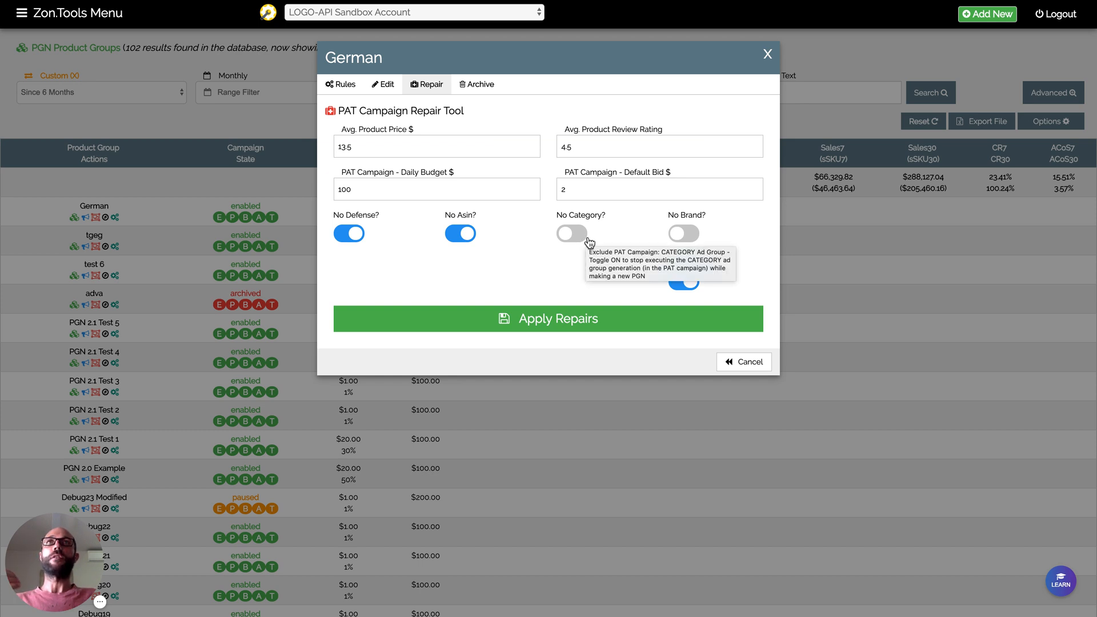
pyautogui.moveTo(651, 235)
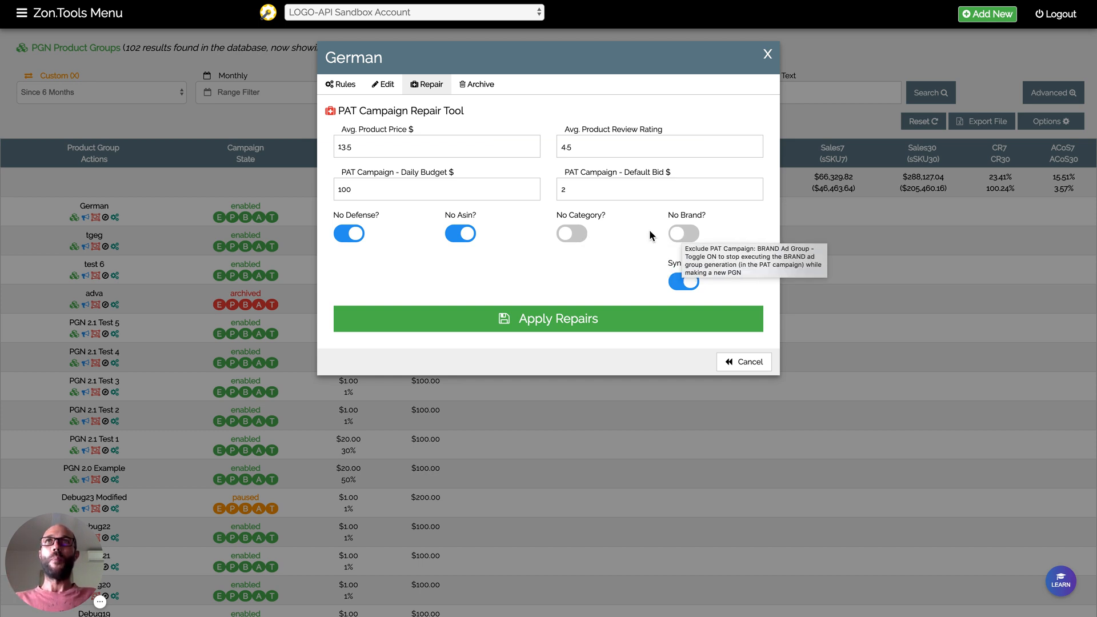
pyautogui.click(436, 146)
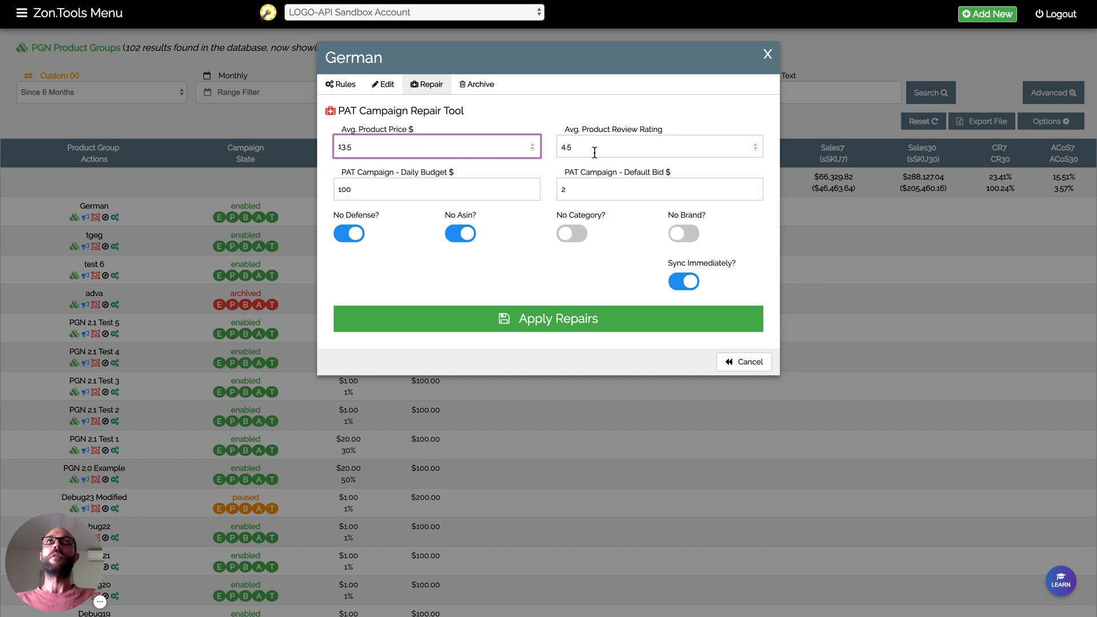
pyautogui.moveTo(591, 148)
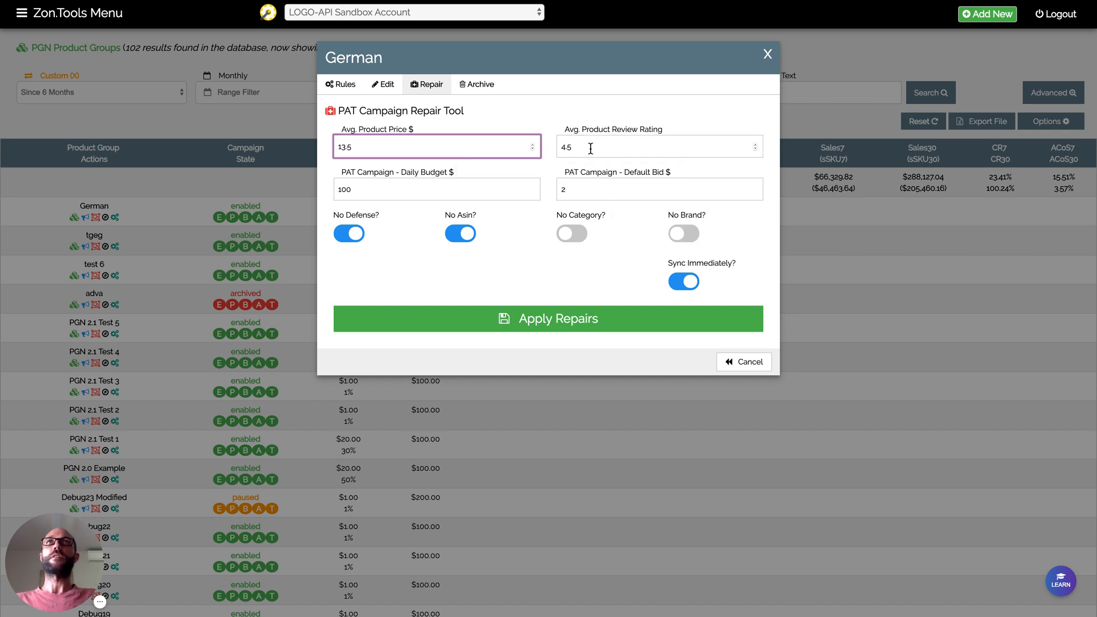
pyautogui.click(658, 147)
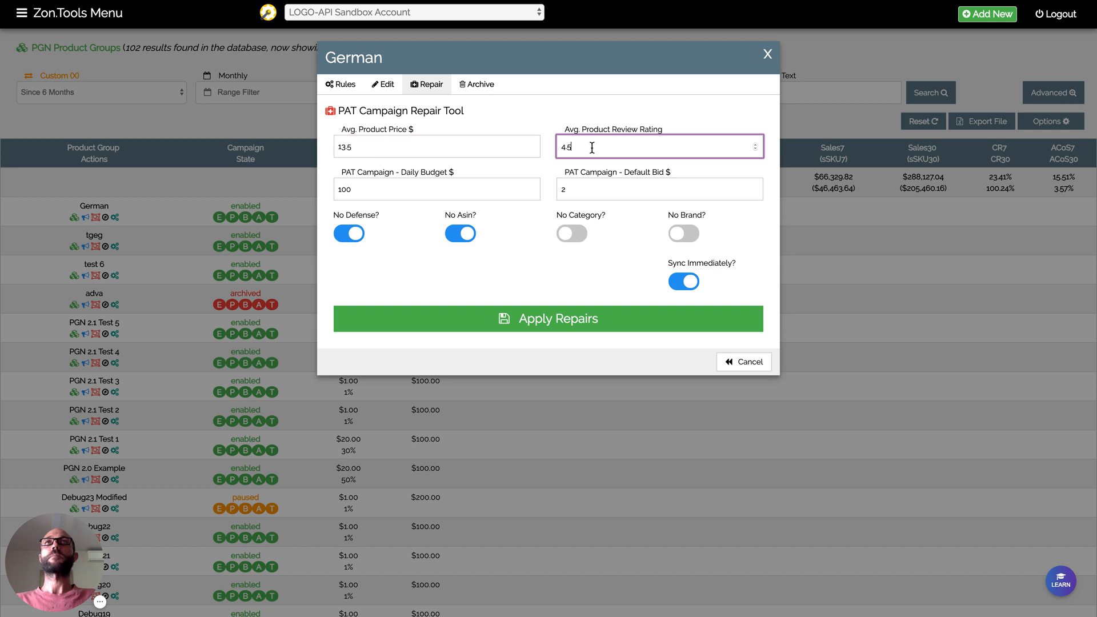